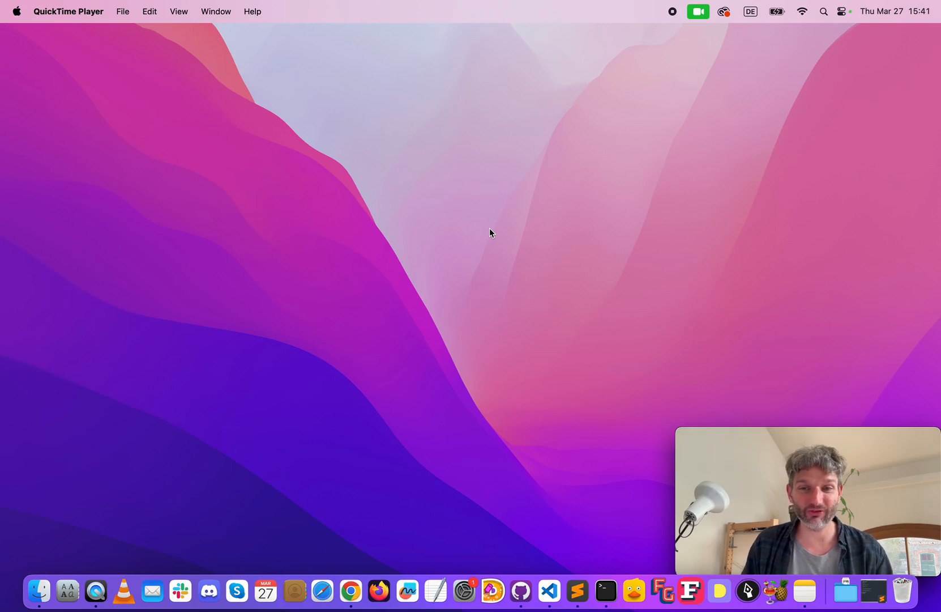
mouse_move(690, 591)
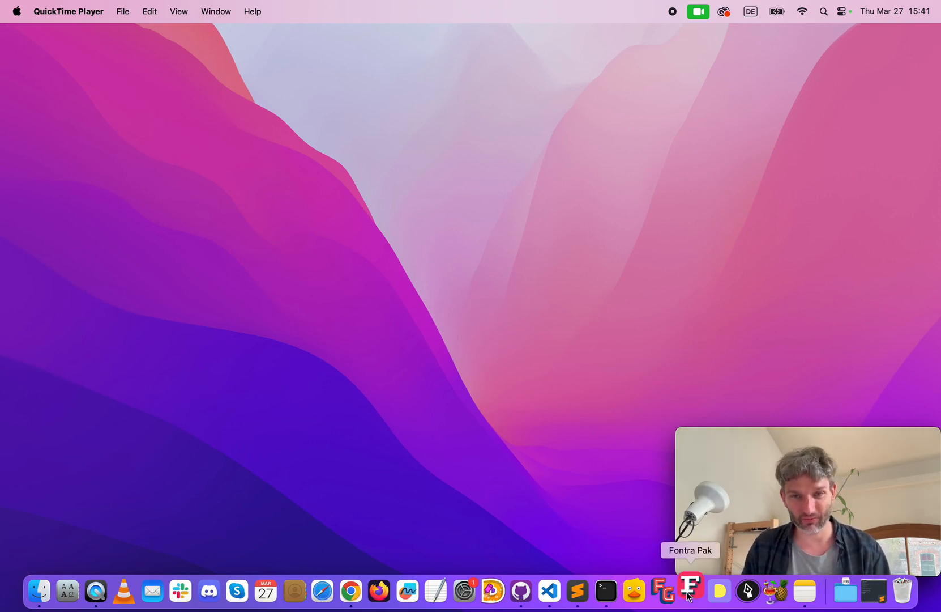
- Launch Fontra Pak and start a new font named 'beginners' in Fontra (*.fontra) format
click(688, 591)
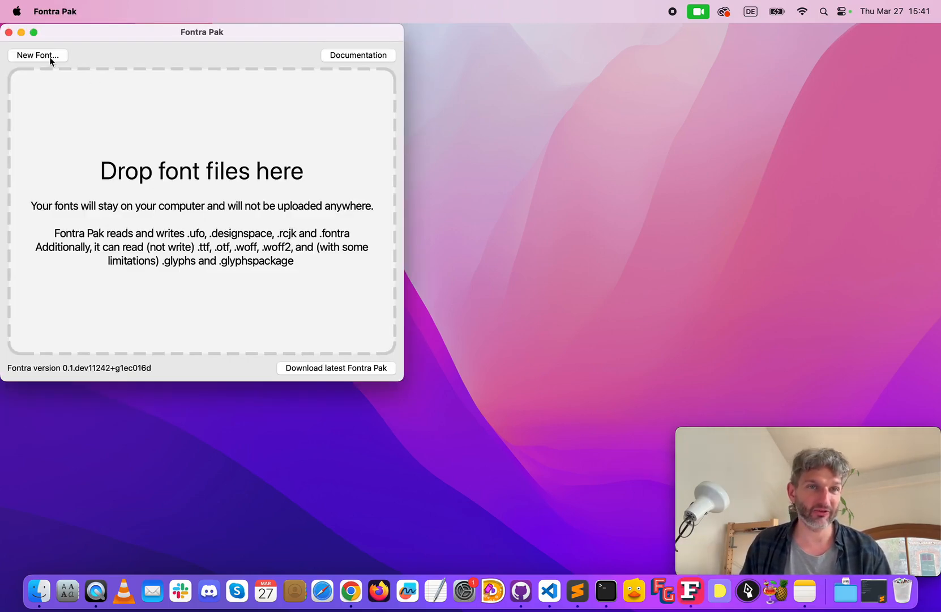
click(38, 54)
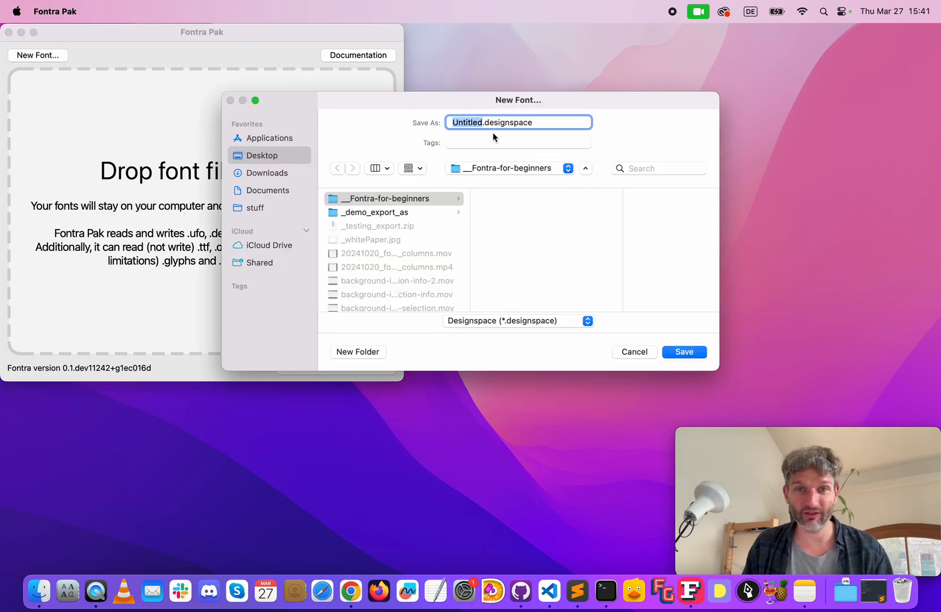
text(be)
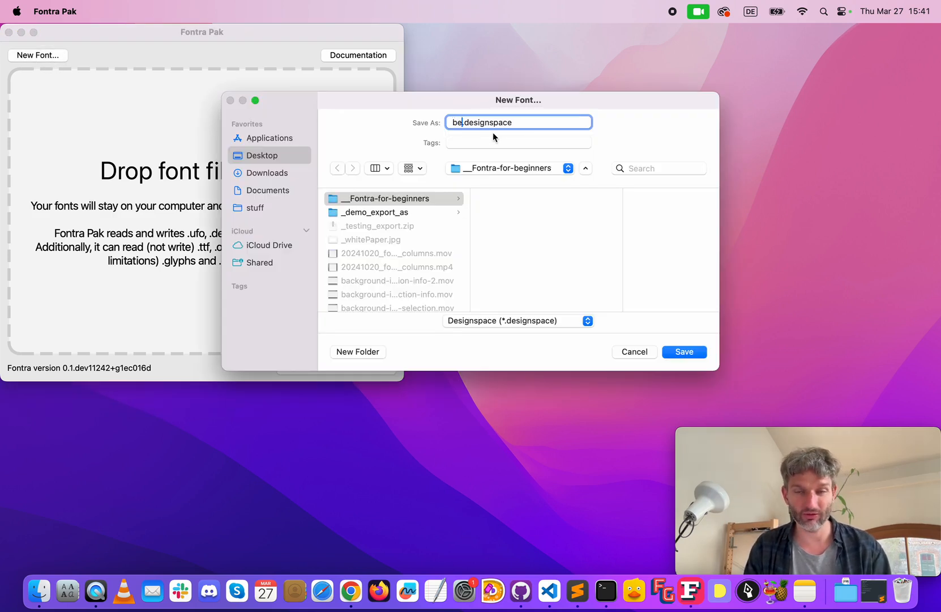
text(ginne)
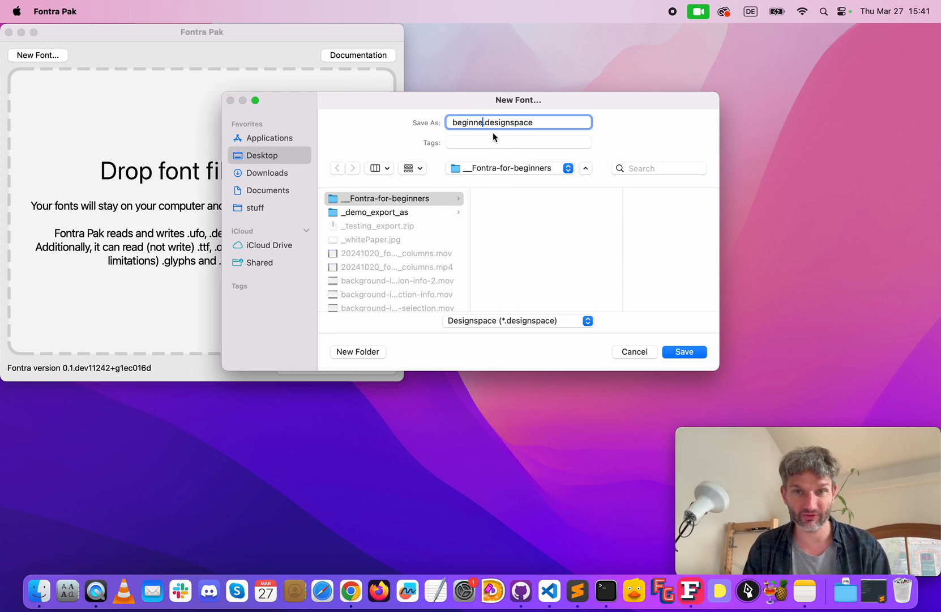
click(518, 319)
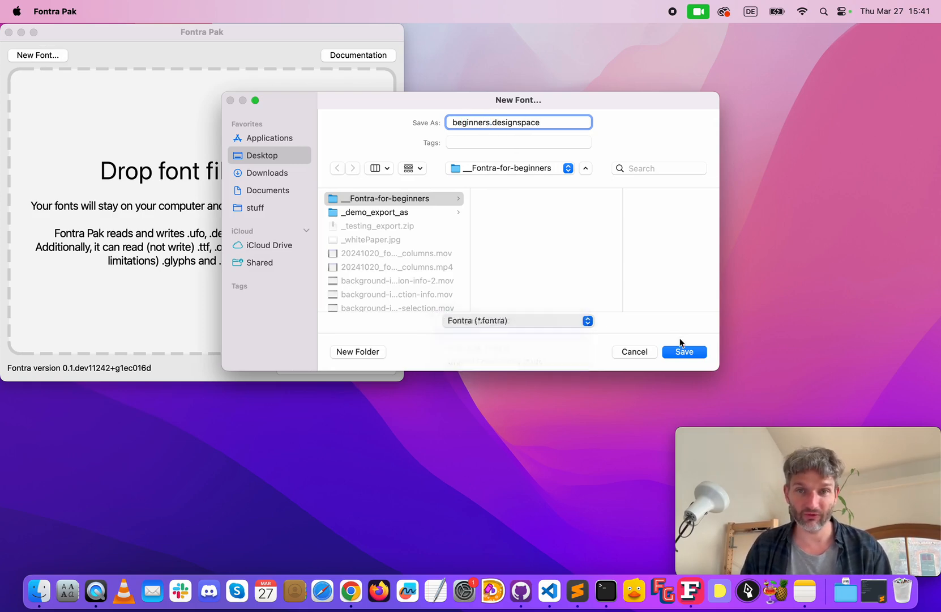
- Save the font, then set its family name to 'Beginners' in Font Info
click(685, 352)
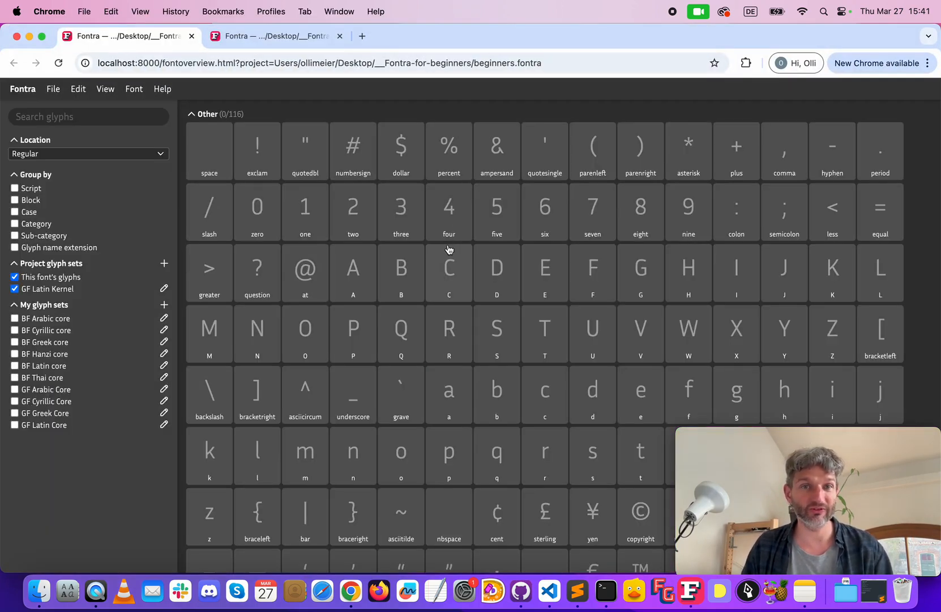
mouse_move(336, 122)
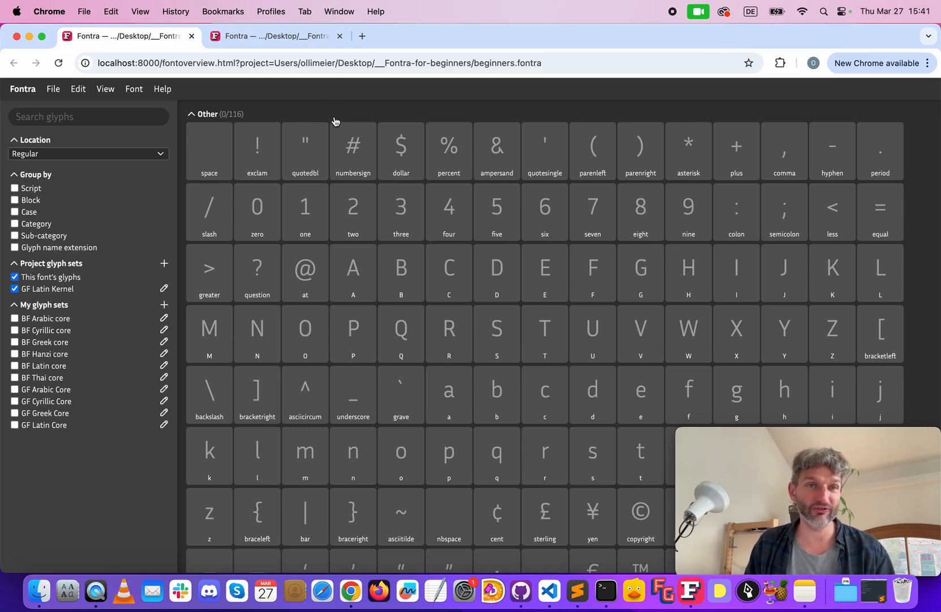
click(133, 88)
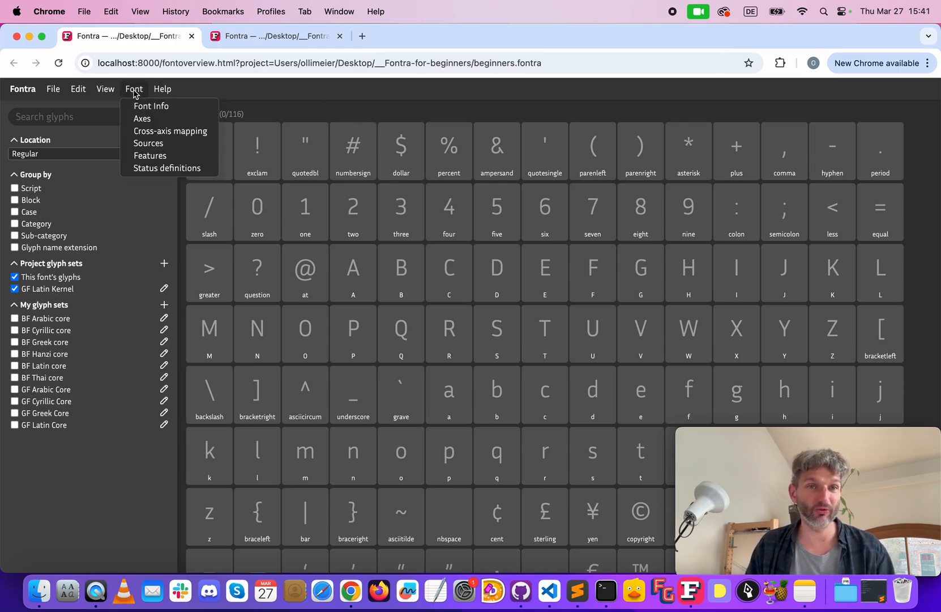
click(152, 105)
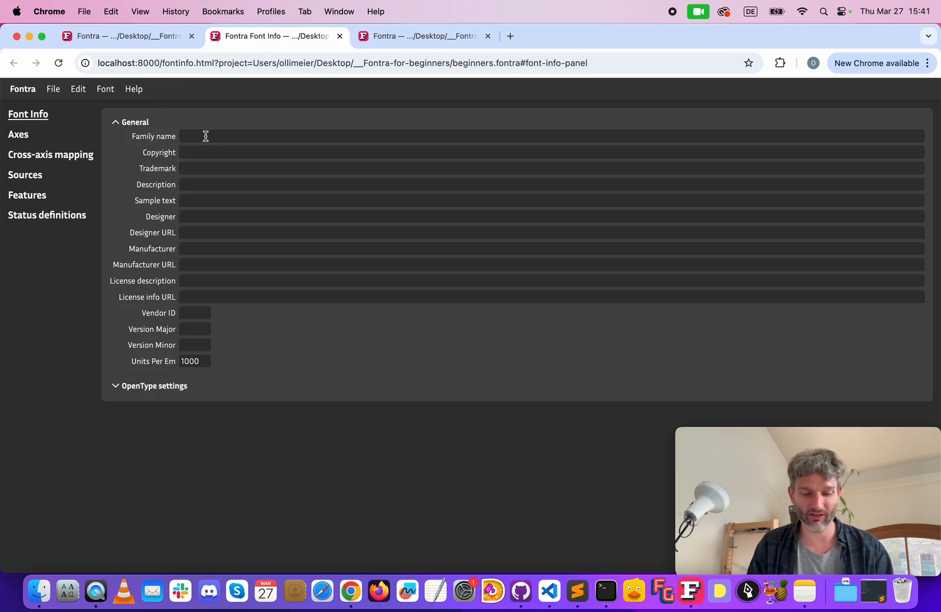
text(Beginners)
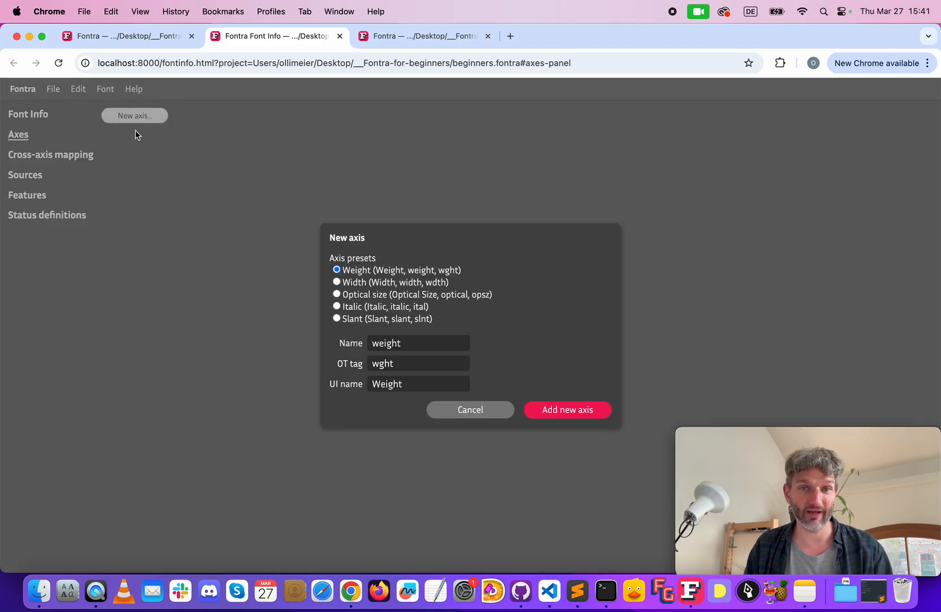
mouse_move(468, 272)
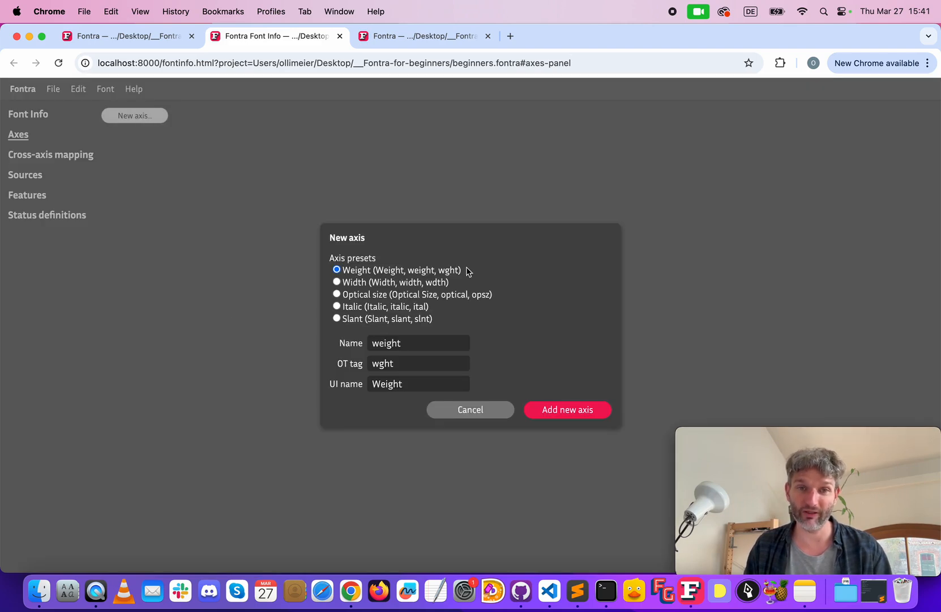
mouse_move(352, 298)
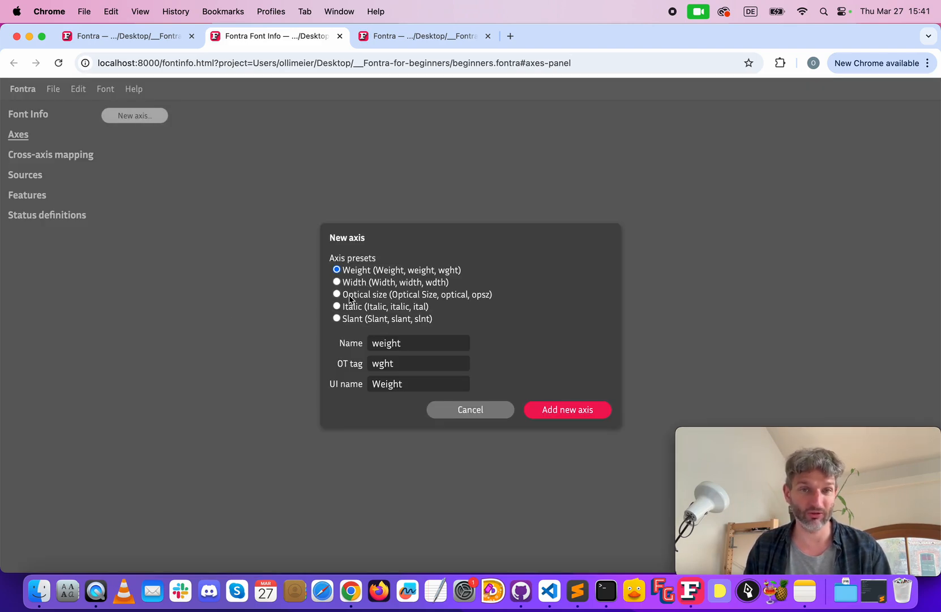
- Add a Weight axis (100–900, default 400) and show the font's sources
click(567, 409)
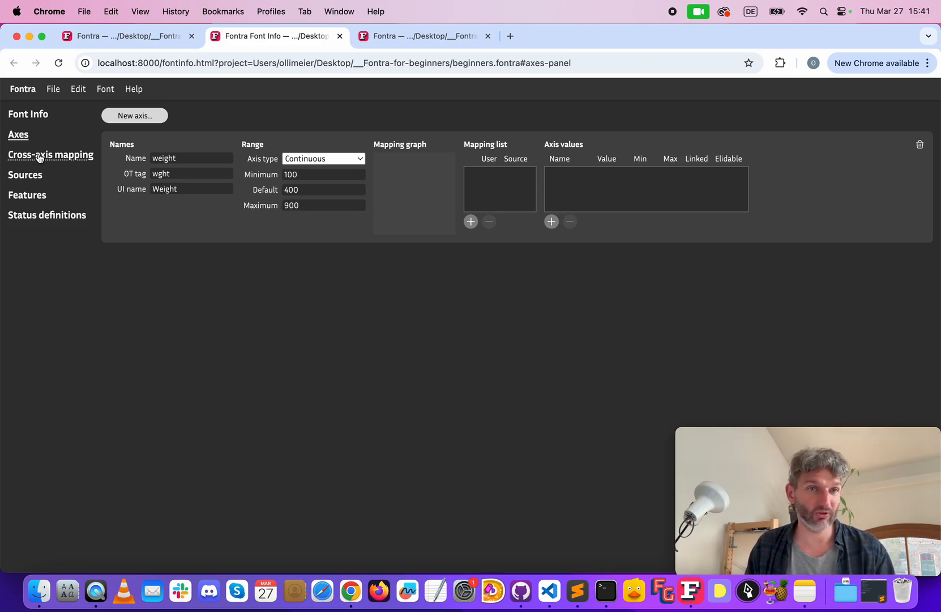
click(25, 175)
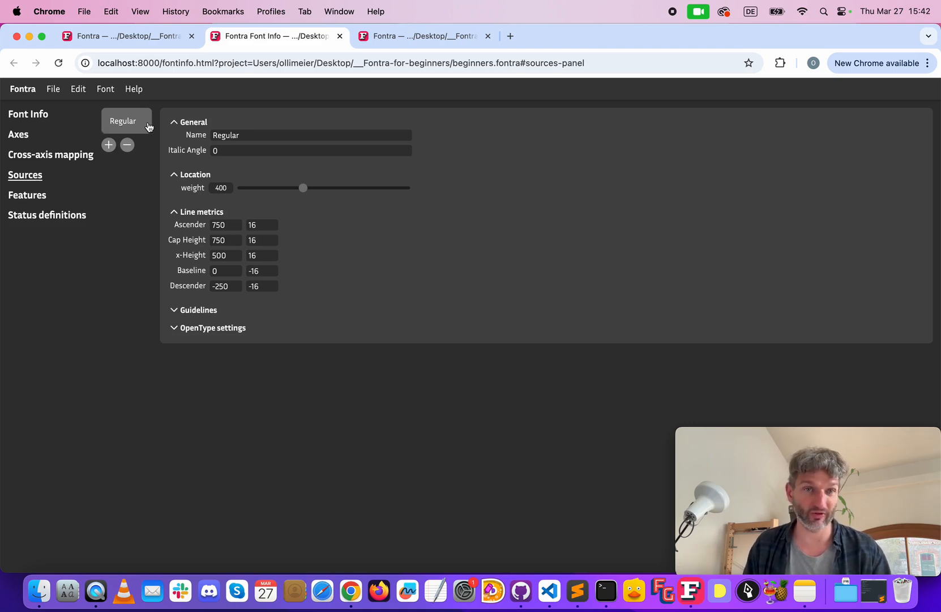
mouse_move(168, 141)
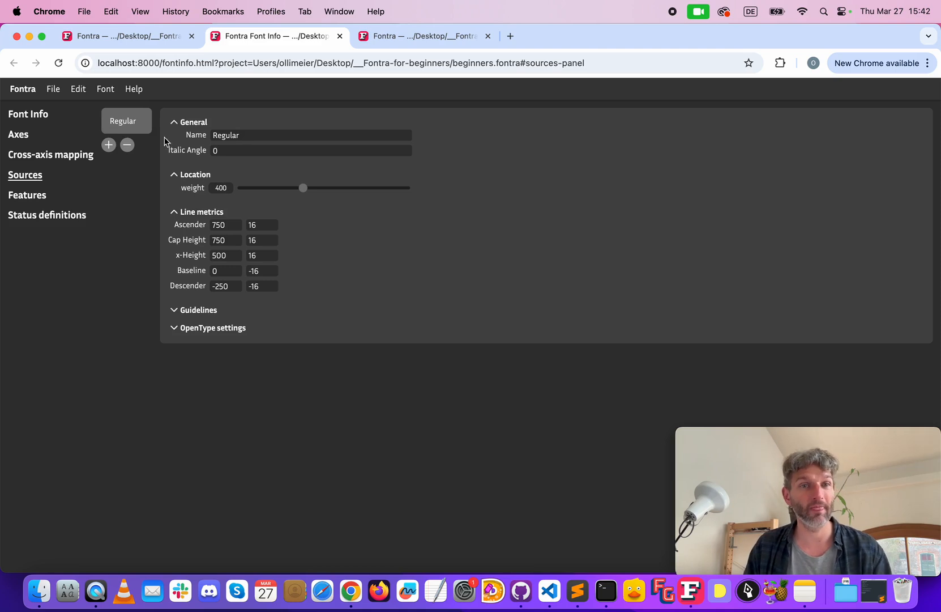
- Add a Thin source at weight 100 and a Black source at weight 900
click(108, 145)
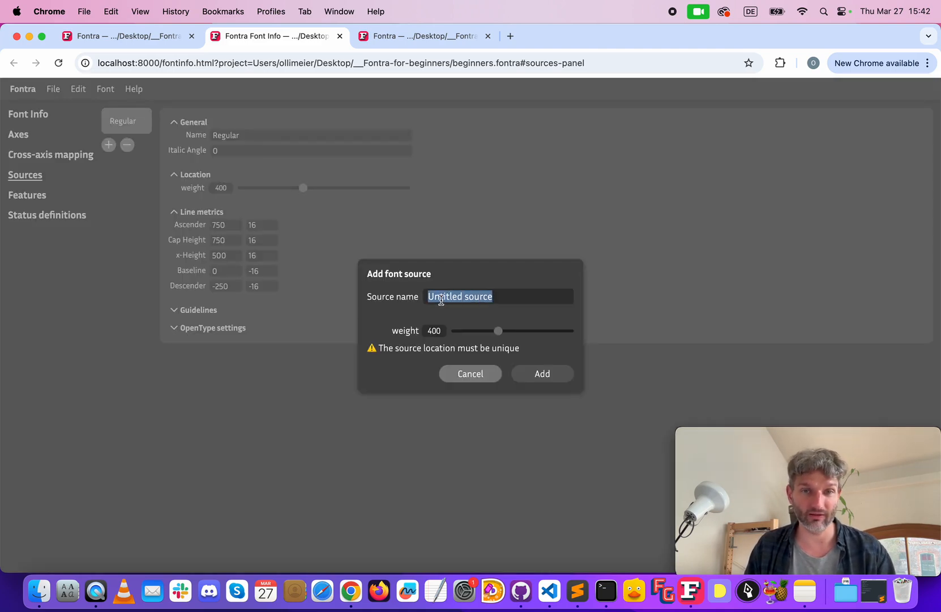
text(Thin)
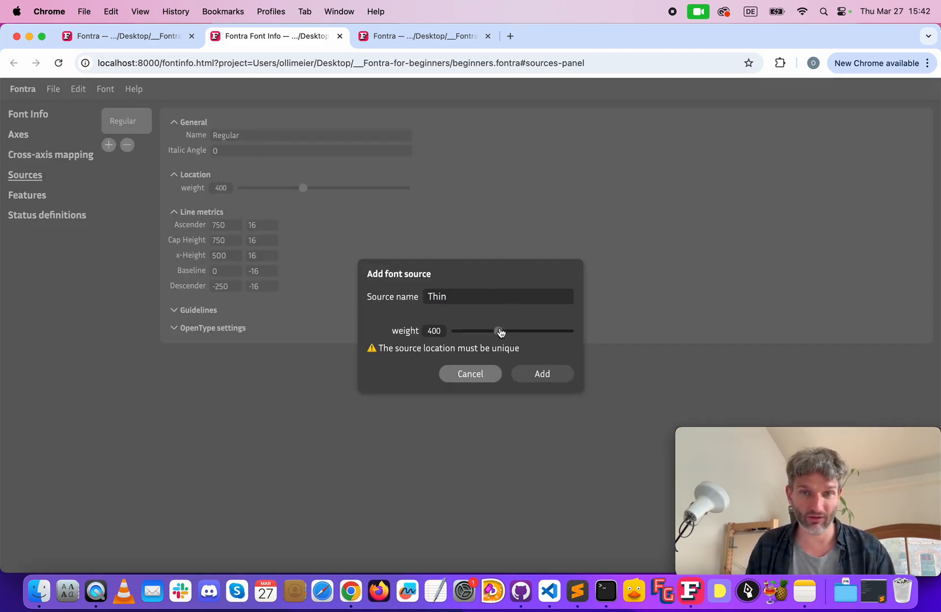
click(542, 374)
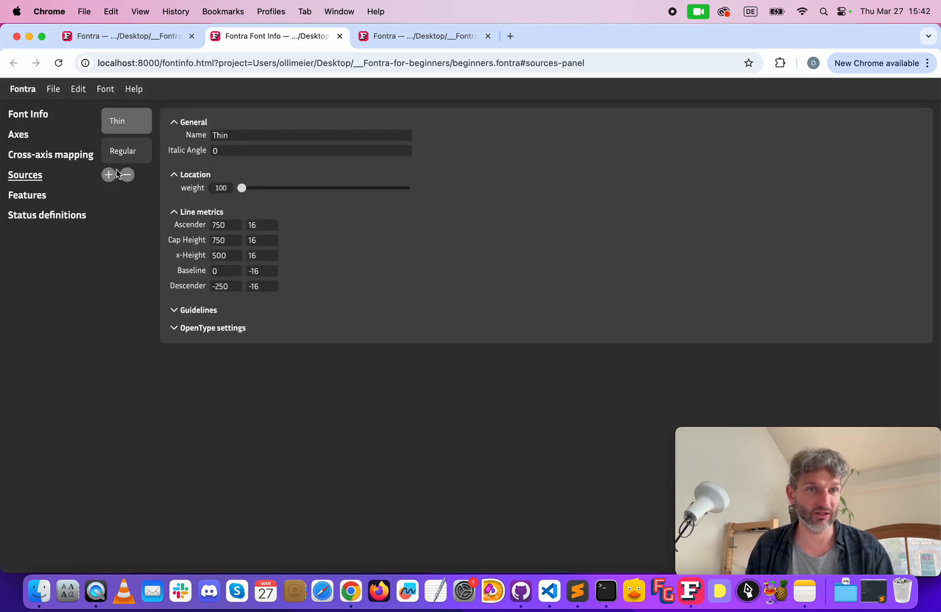
click(108, 175)
text(Black)
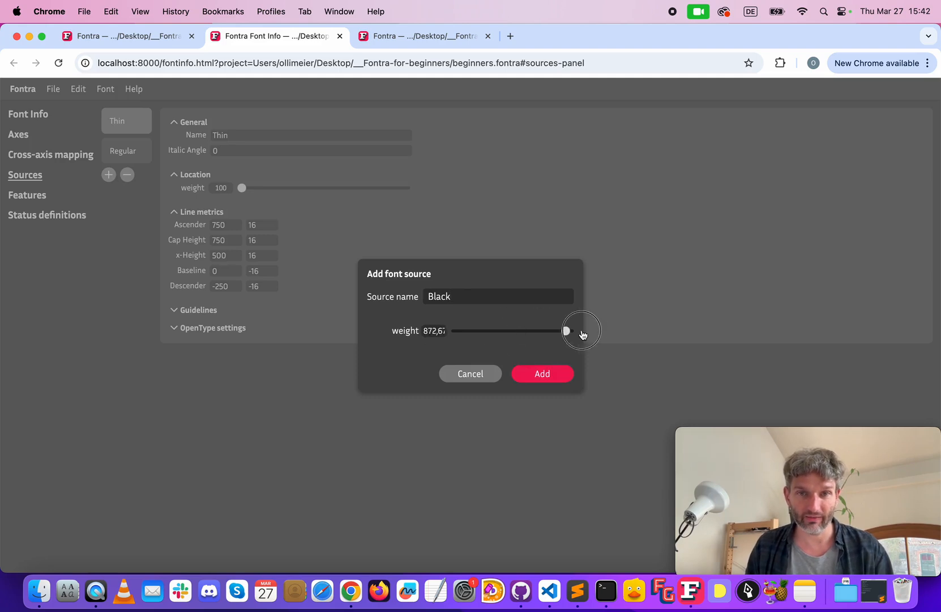
click(541, 374)
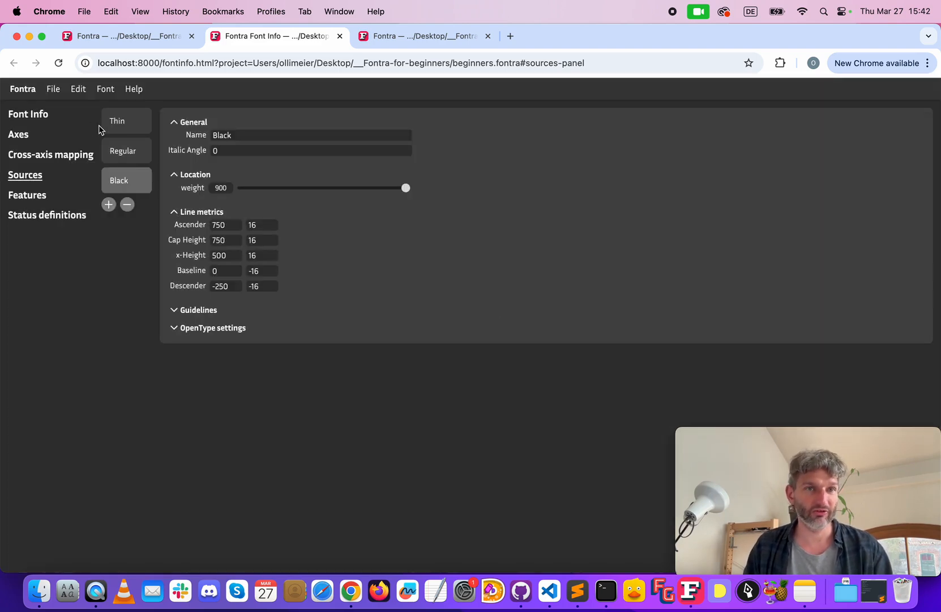
- Check the Thin and Black source settings, then return to the axis settings
click(126, 121)
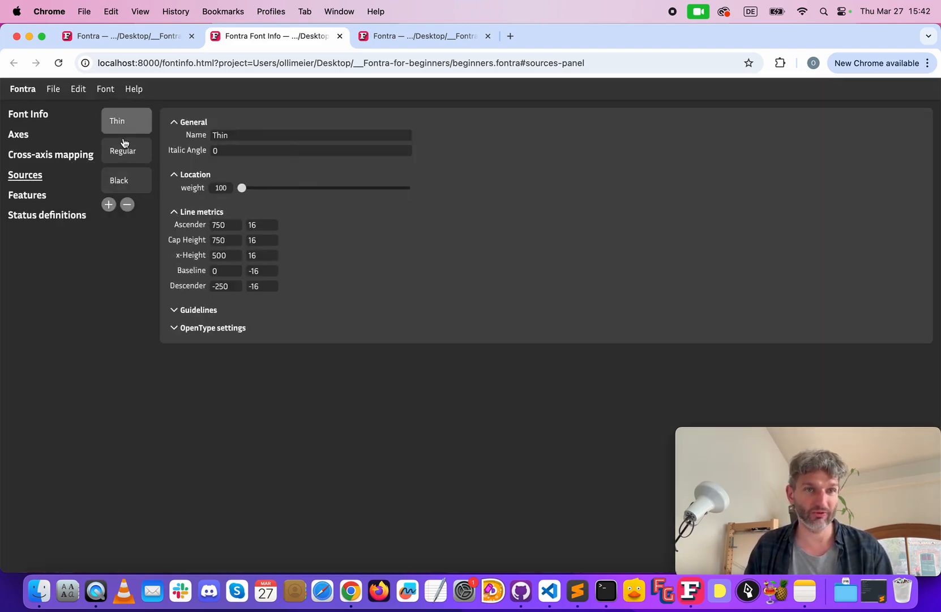
click(125, 180)
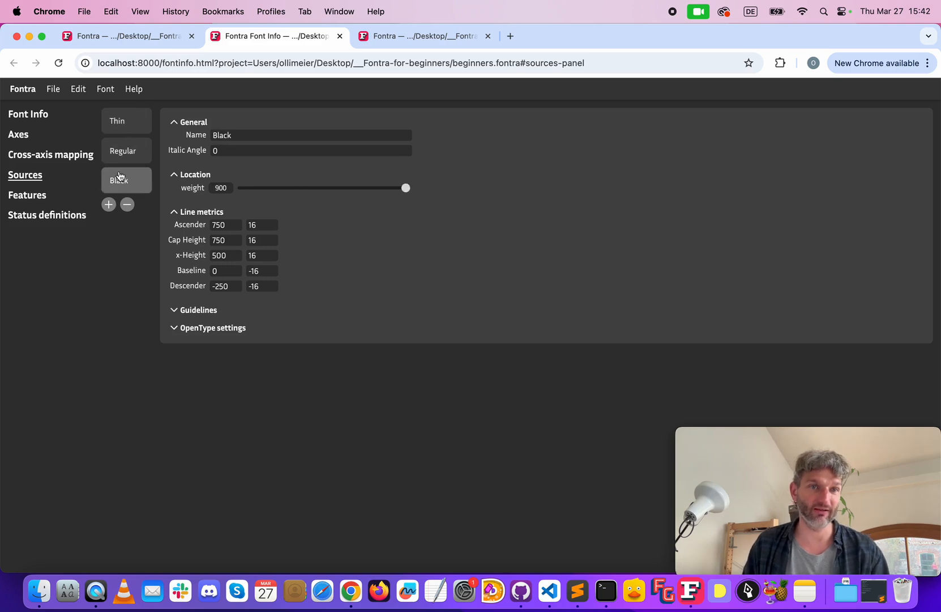
click(18, 134)
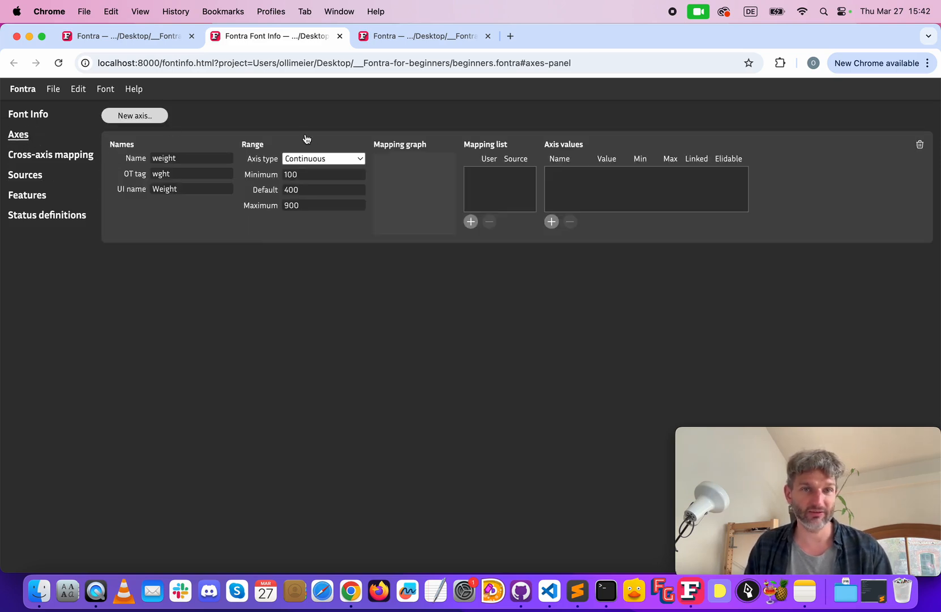
mouse_move(111, 130)
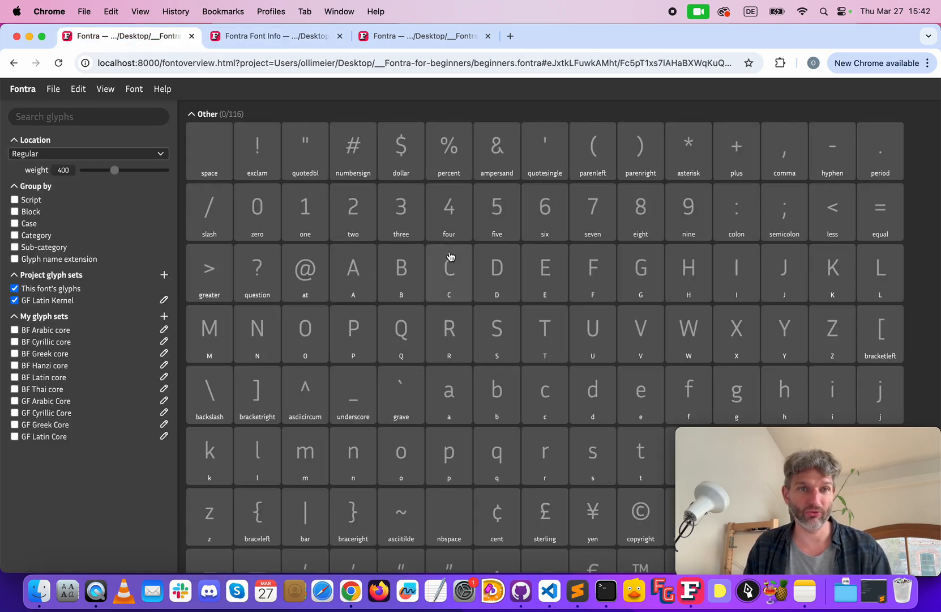
- Create a new empty glyph for 'A' from the font overview and open it
click(353, 268)
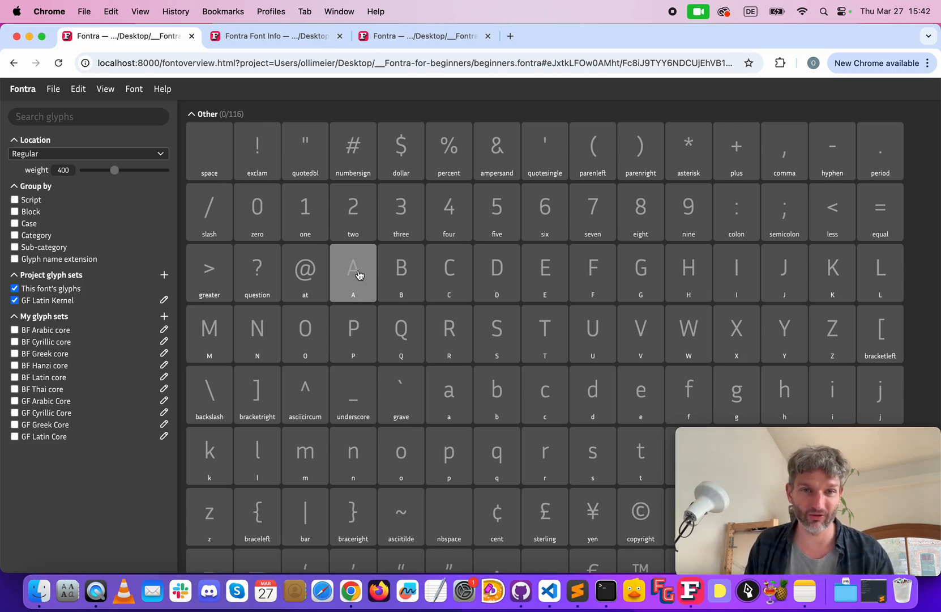
double_click(354, 273)
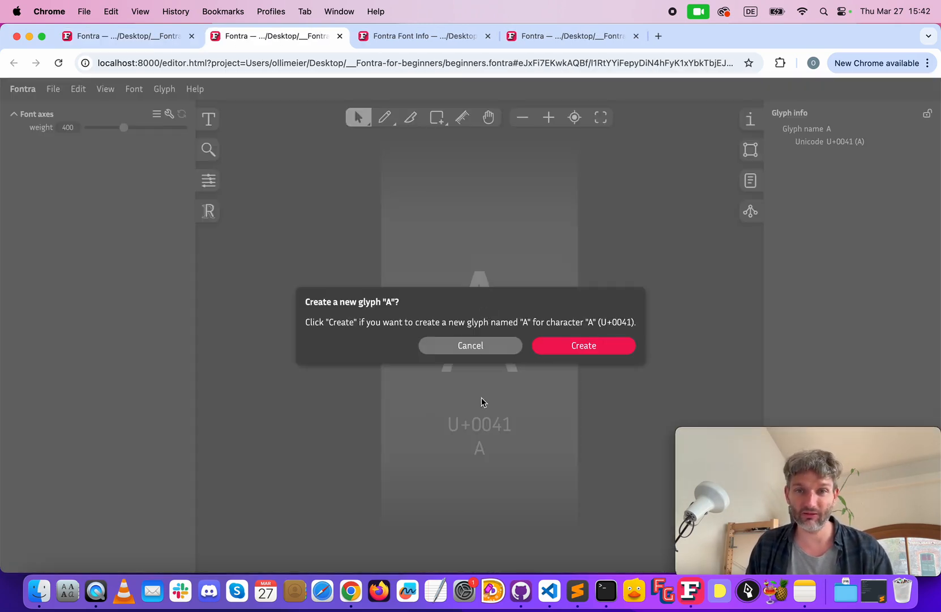
click(583, 346)
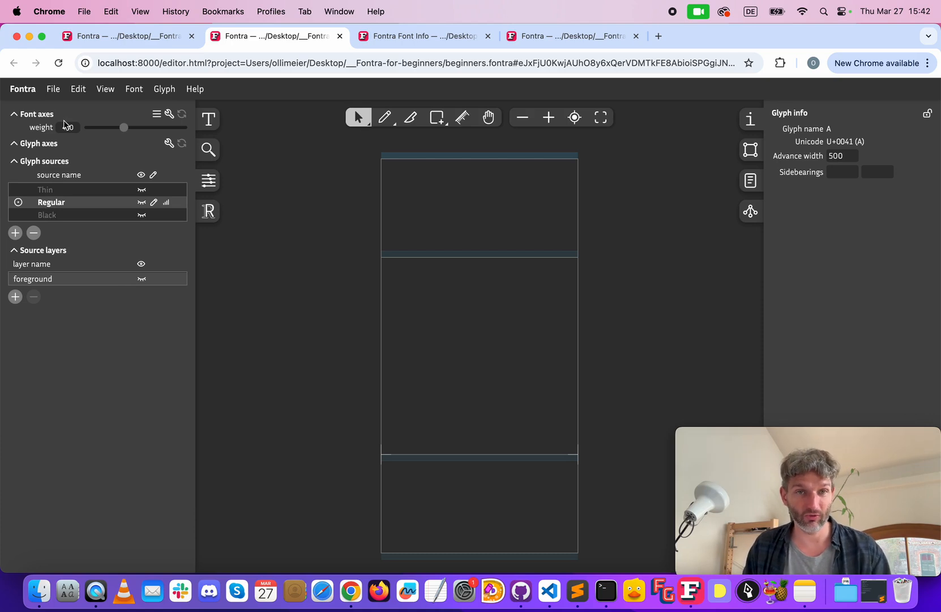
- Draw the Regular A: a skewed stem, a mirrored copy with reversed contour, and a crossbar
click(437, 116)
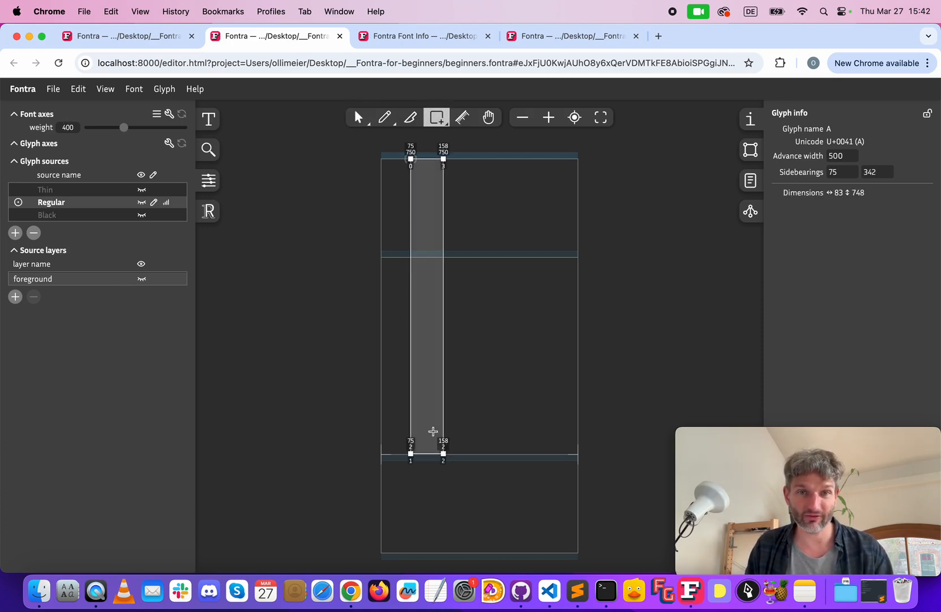
click(358, 117)
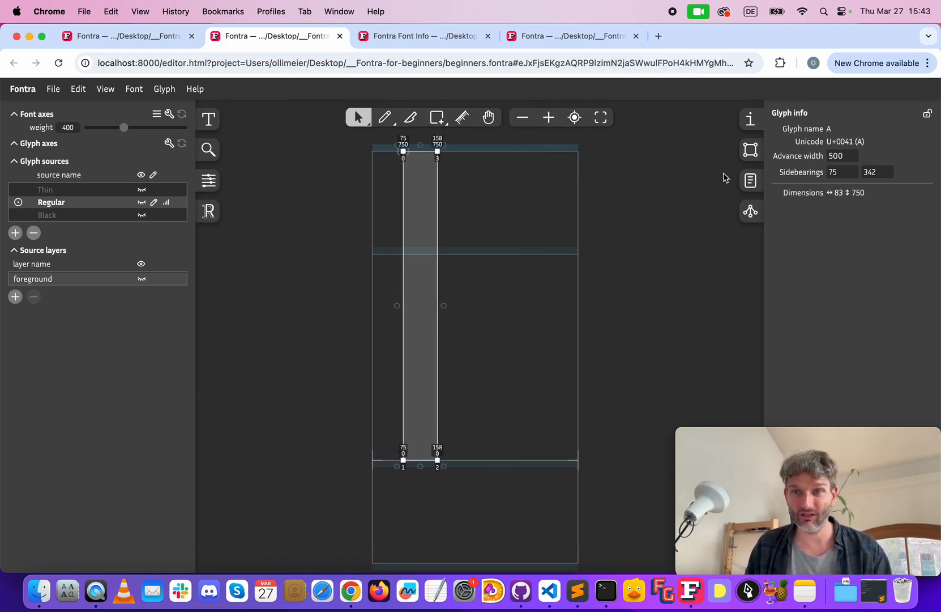
click(751, 149)
text(15)
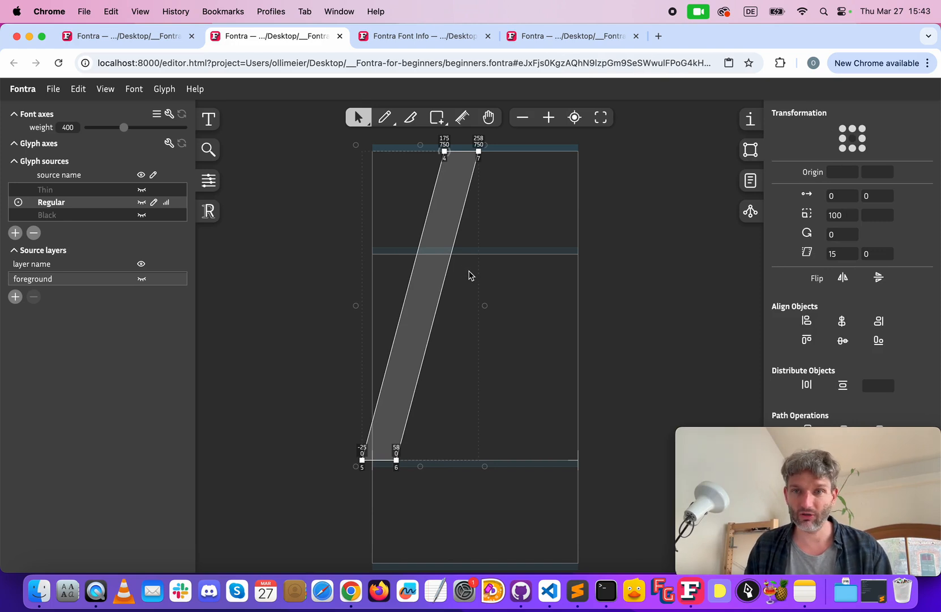
click(843, 278)
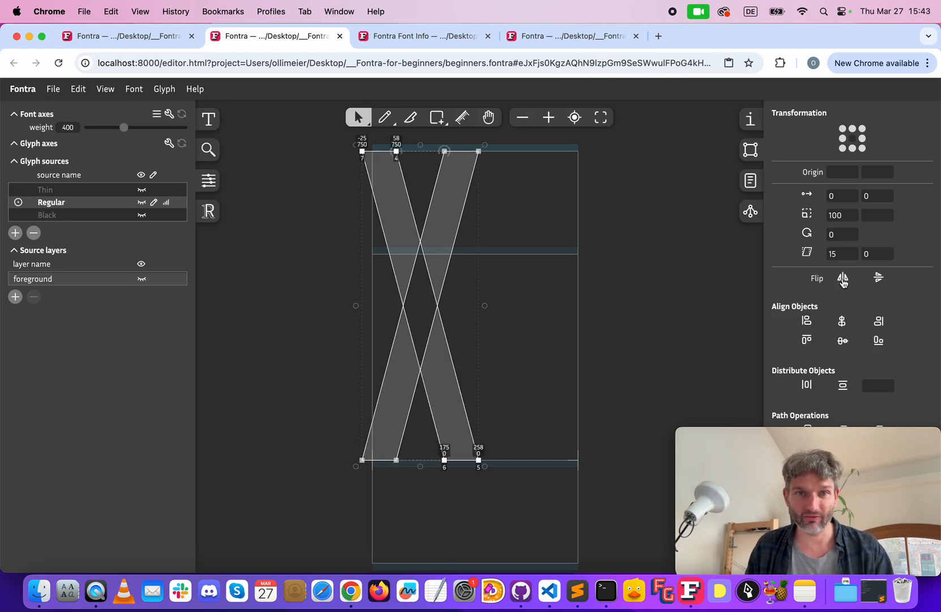
click(843, 277)
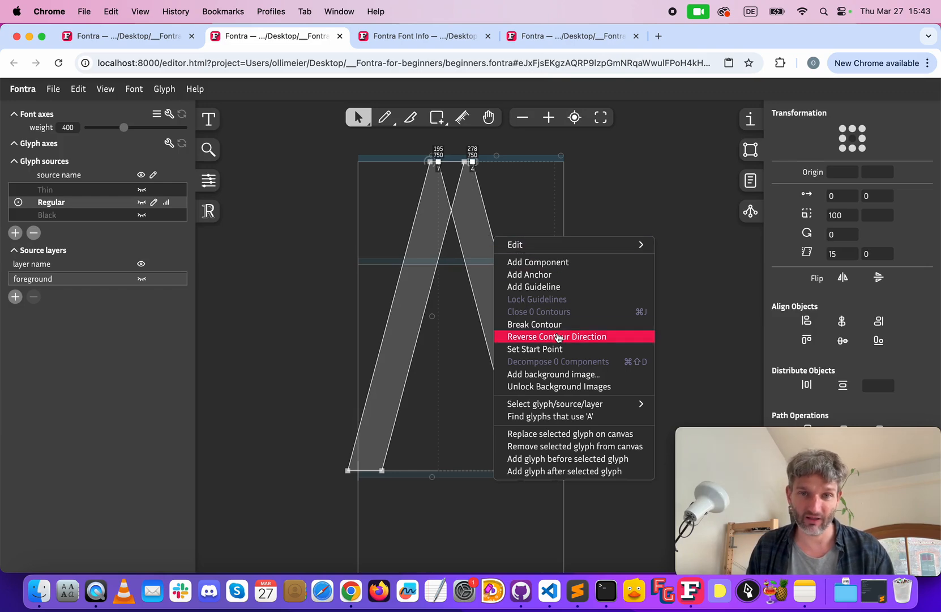
click(556, 337)
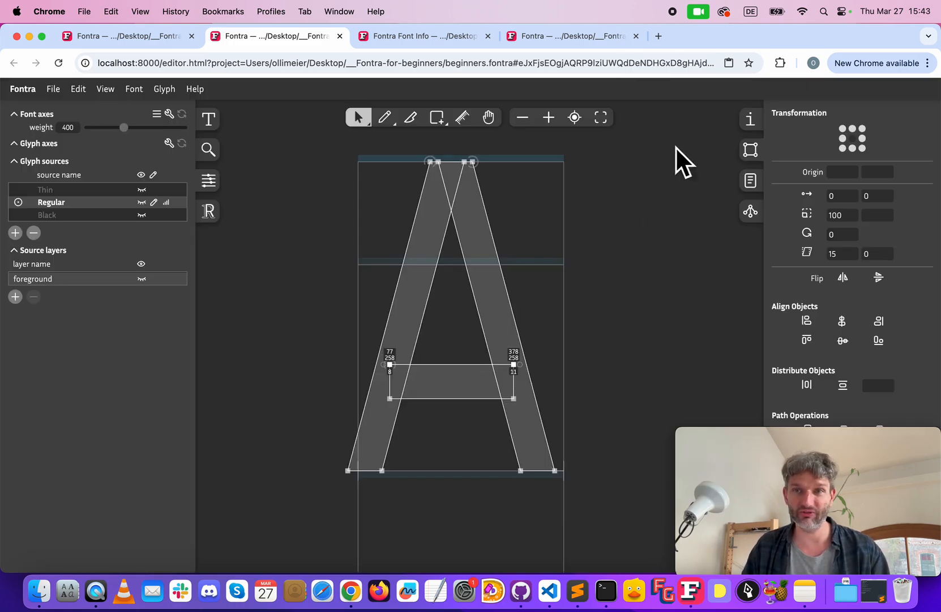
click(750, 119)
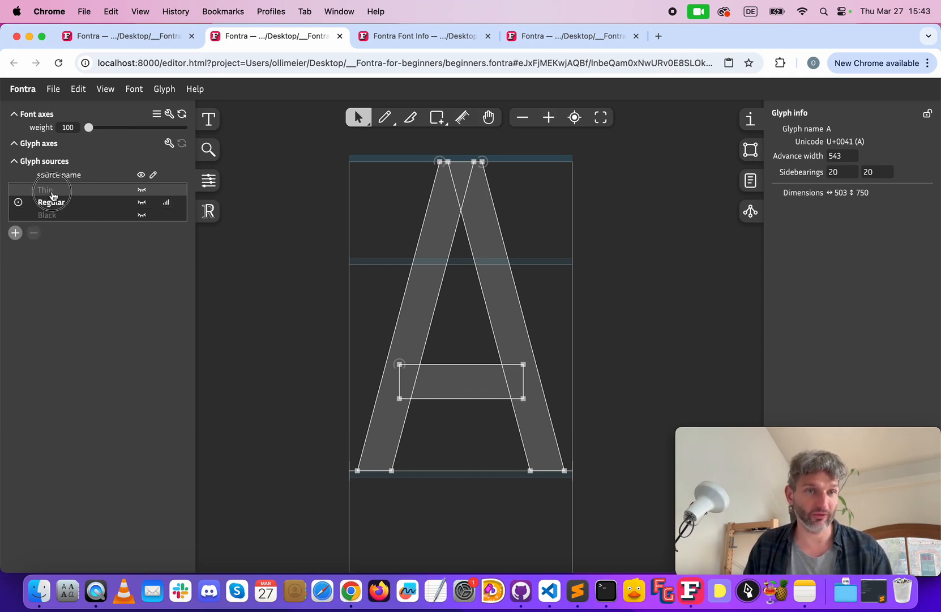
- Add a Thin source for A with slender stems, thin crossbar and 50-unit sidebearings
click(45, 190)
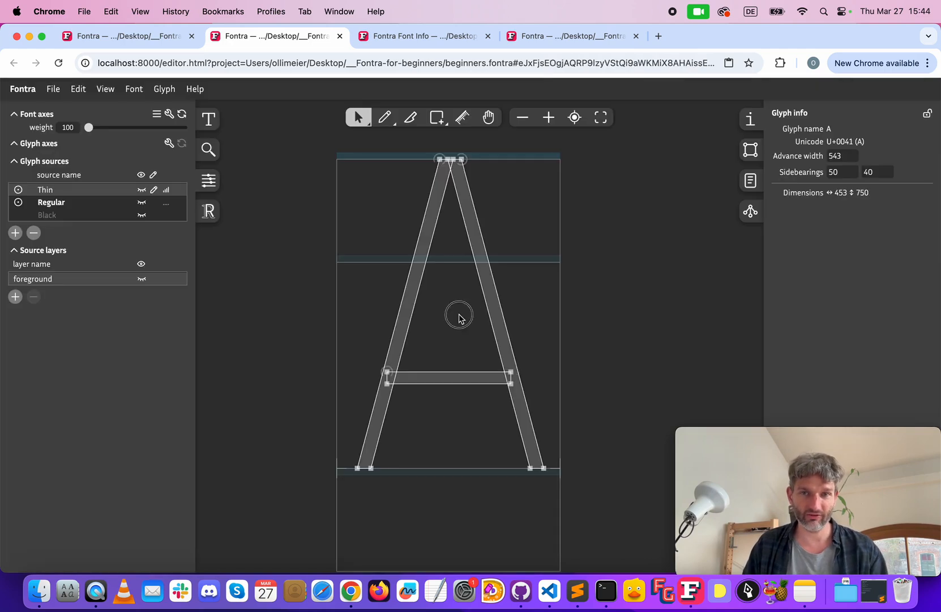
click(876, 172)
text(50)
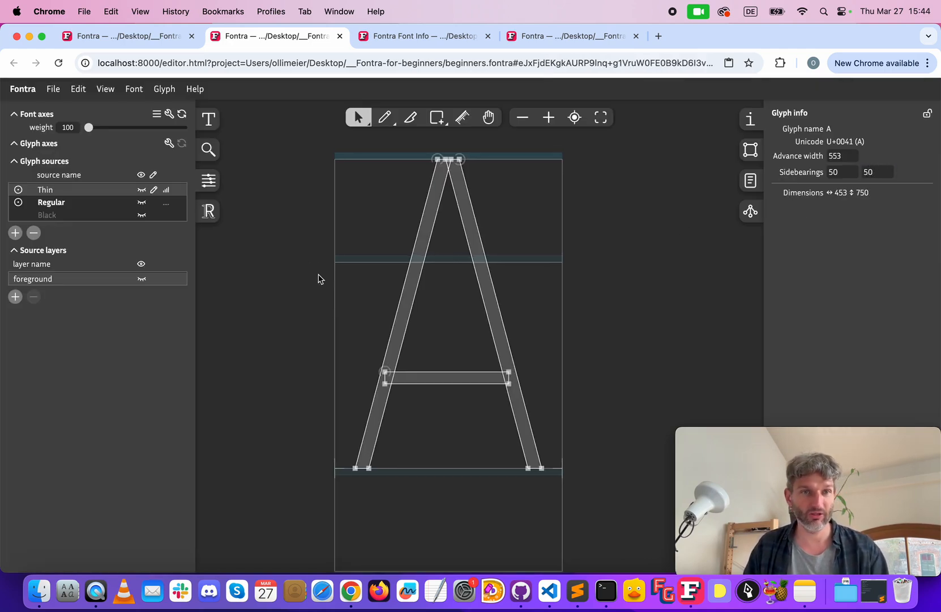
drag(88, 126, 184, 127)
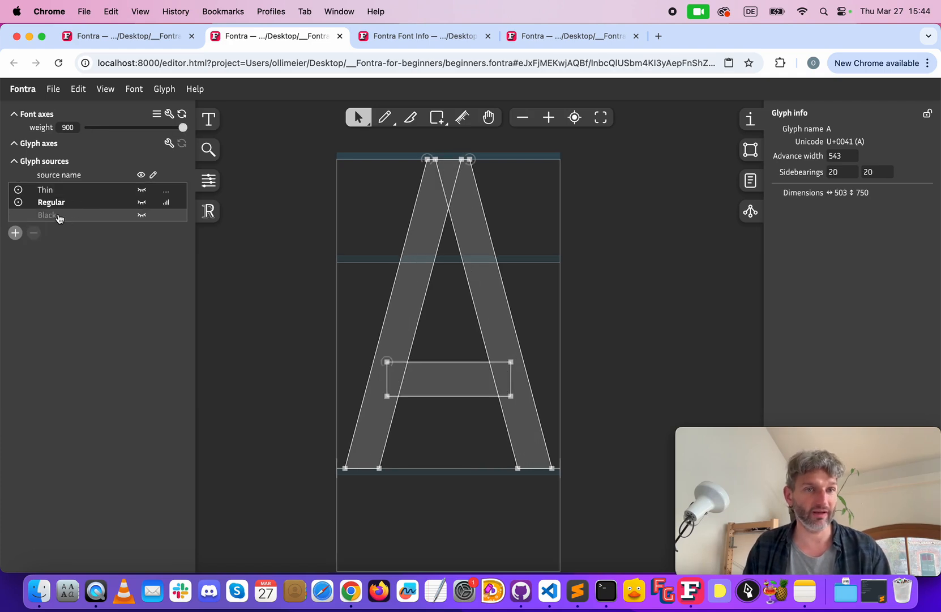
- Add a Black source for A with heavy stems and crossbar, previewing interpolation on the weight slider
click(48, 215)
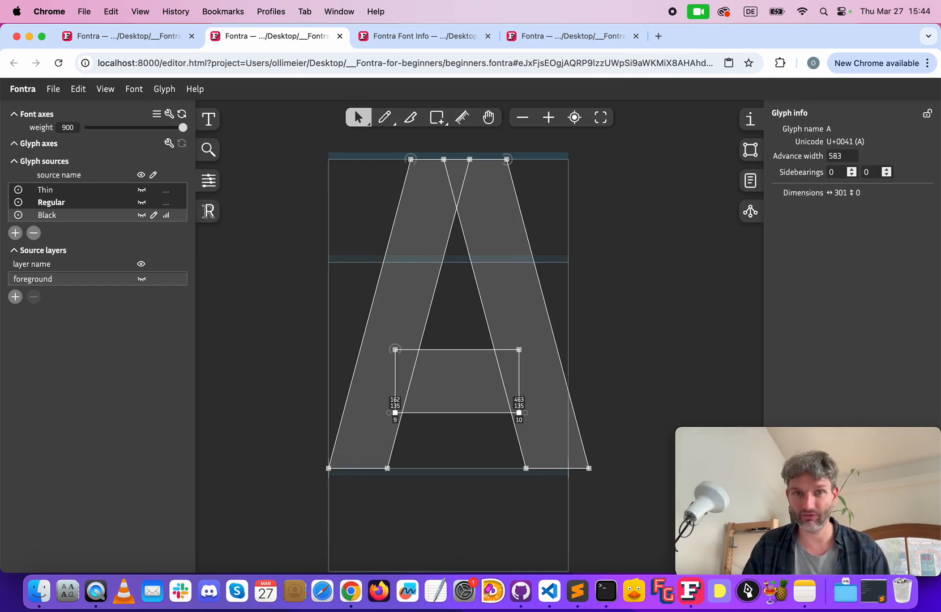
drag(184, 127, 143, 126)
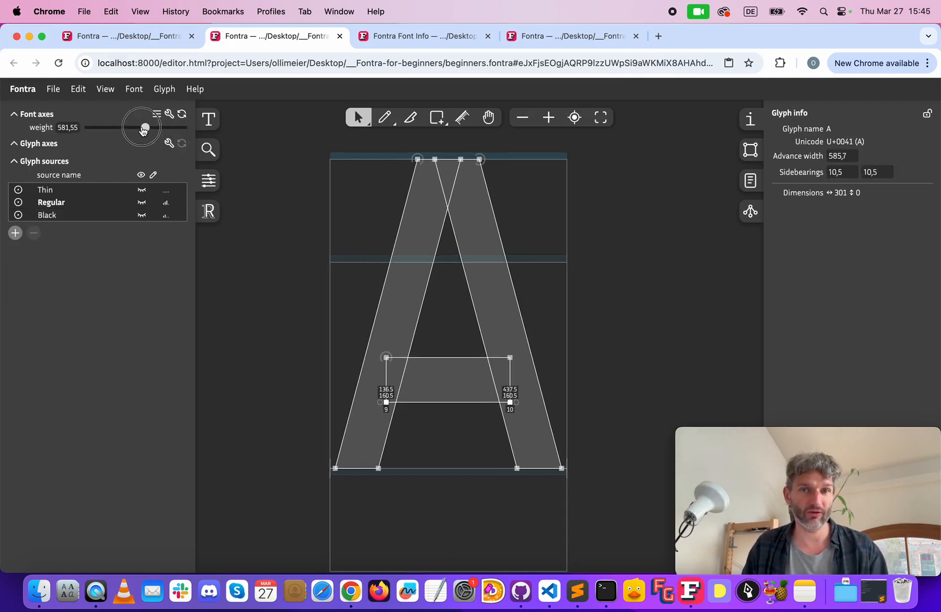
drag(143, 127, 175, 127)
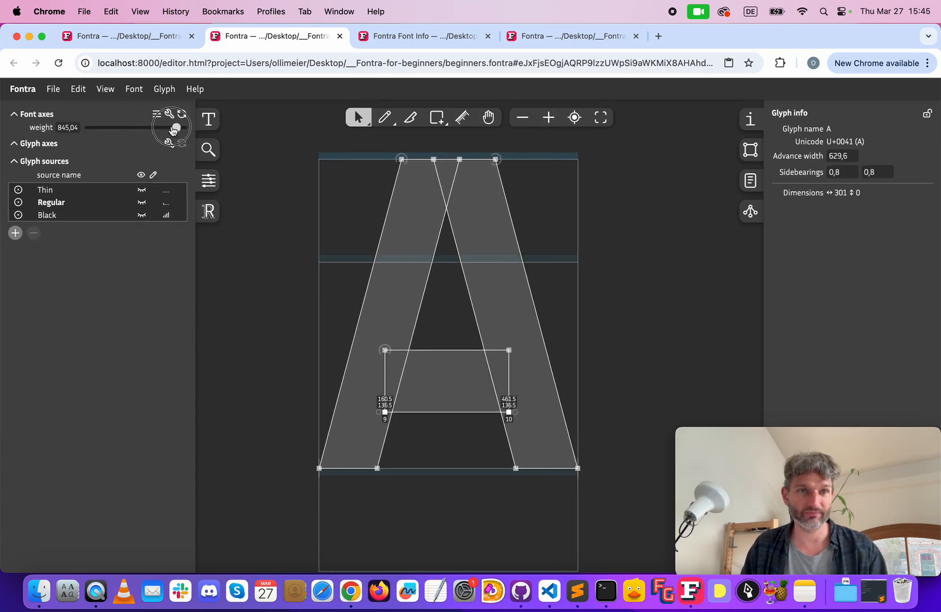
click(134, 88)
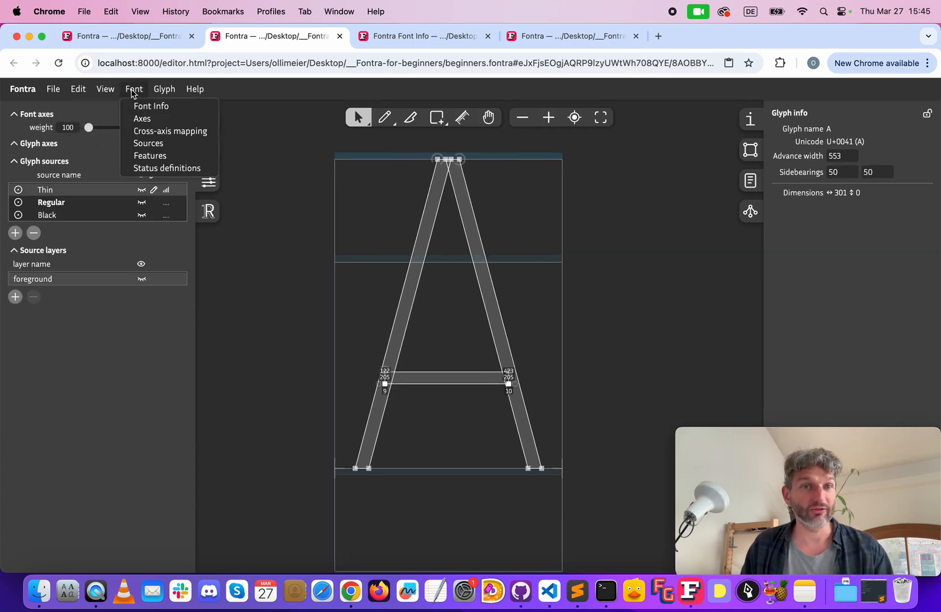
- Add named values Thin 100 and Regular 400 linked to 700, marking Regular elidable
click(142, 118)
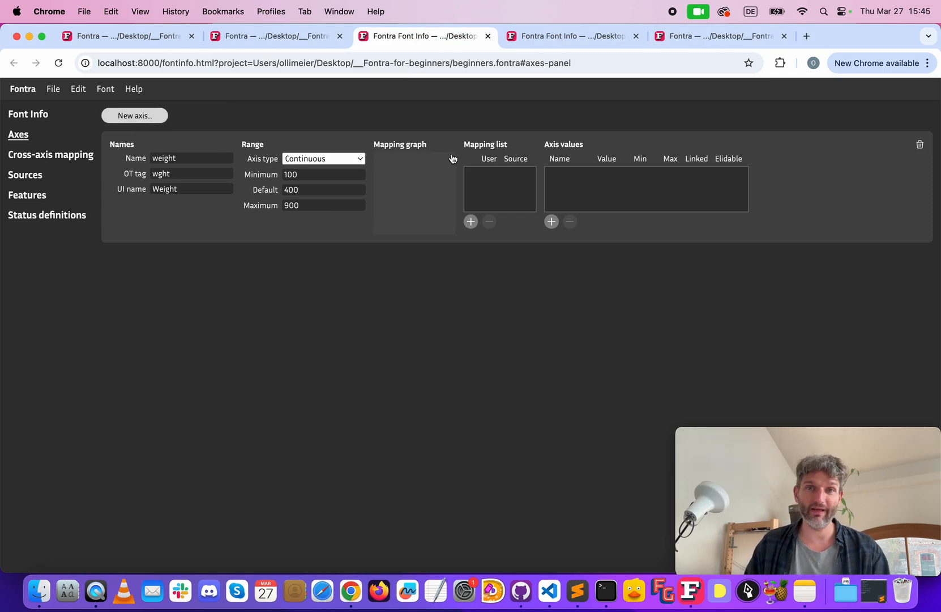
mouse_move(573, 187)
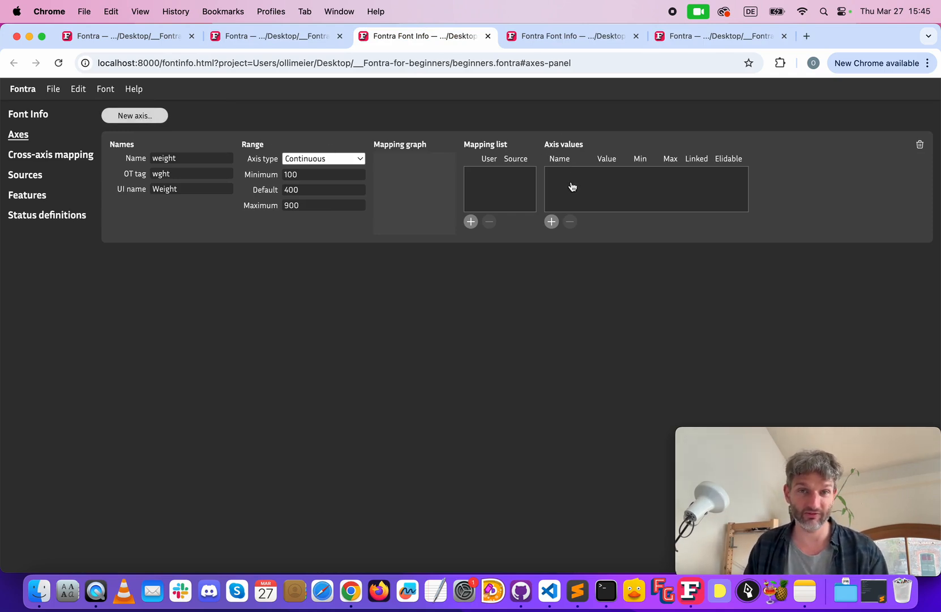
click(551, 222)
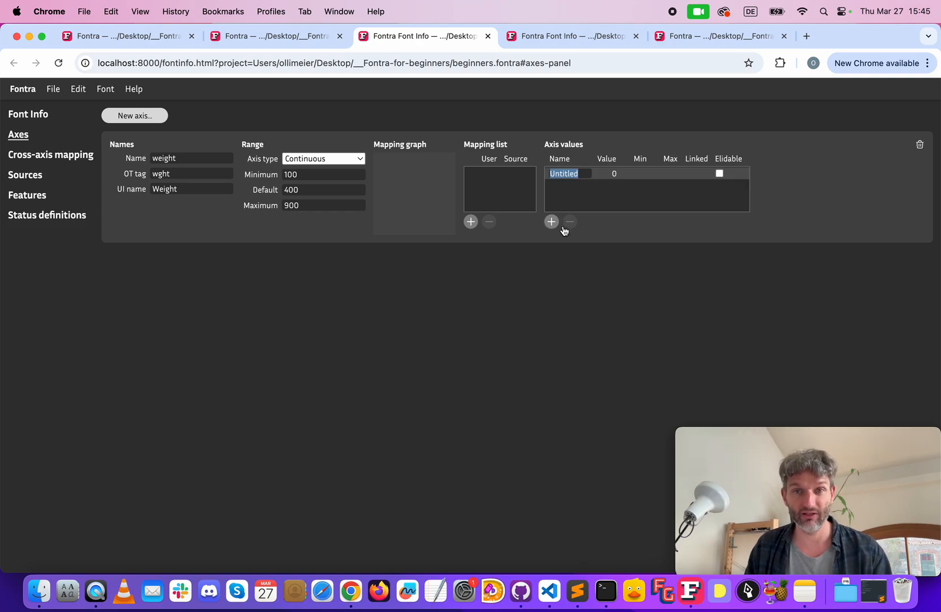
text(Thin)
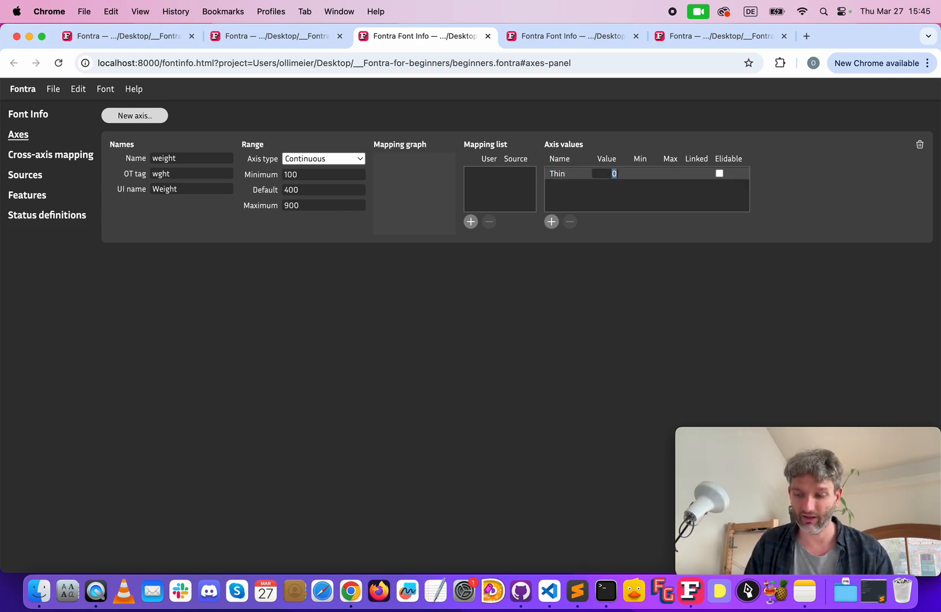
text(100)
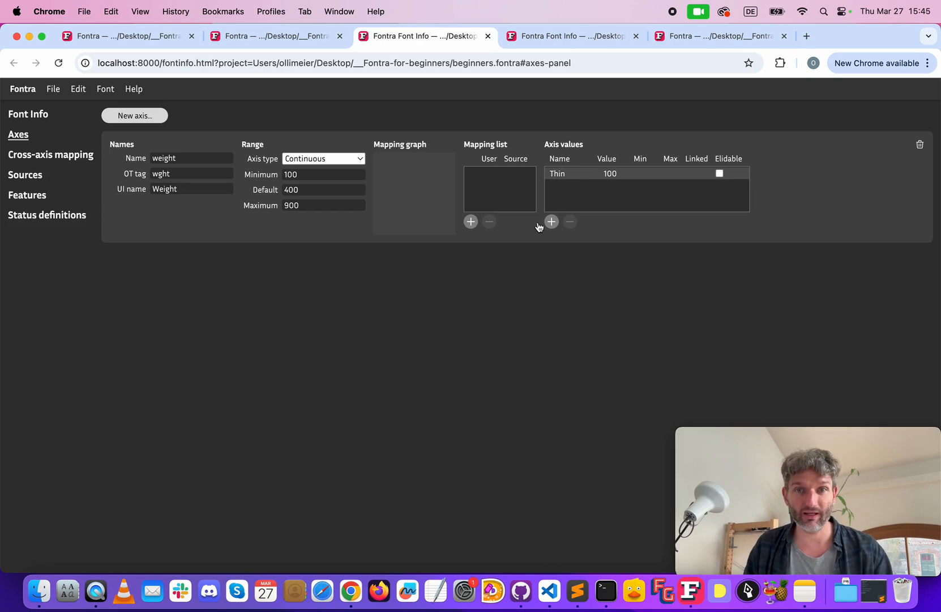
click(552, 222)
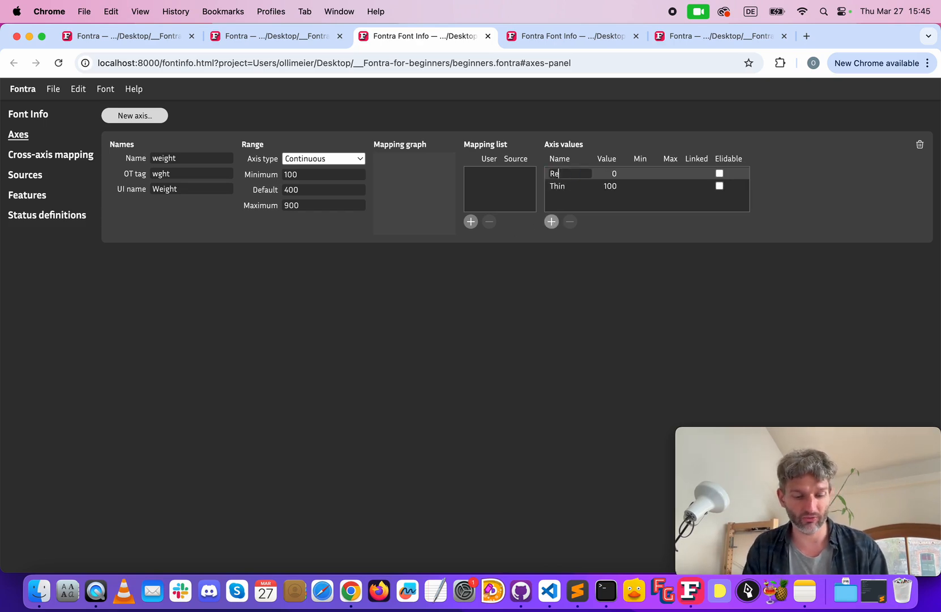
text(gular)
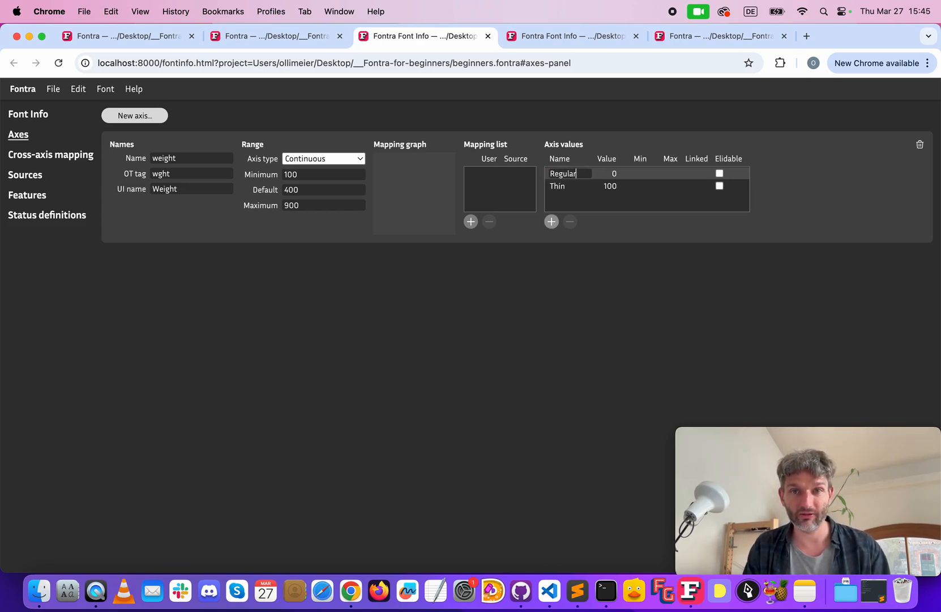
text(400)
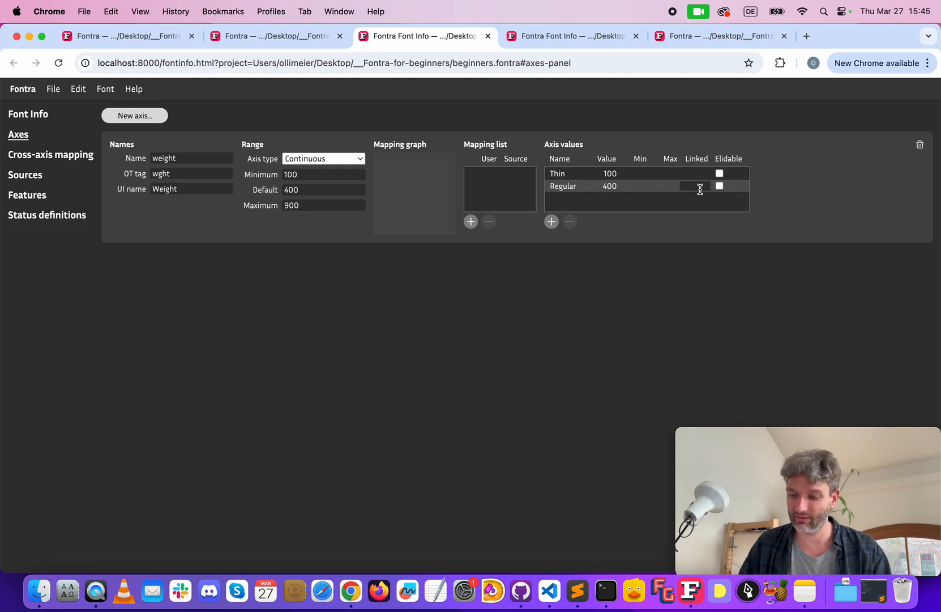
text(700)
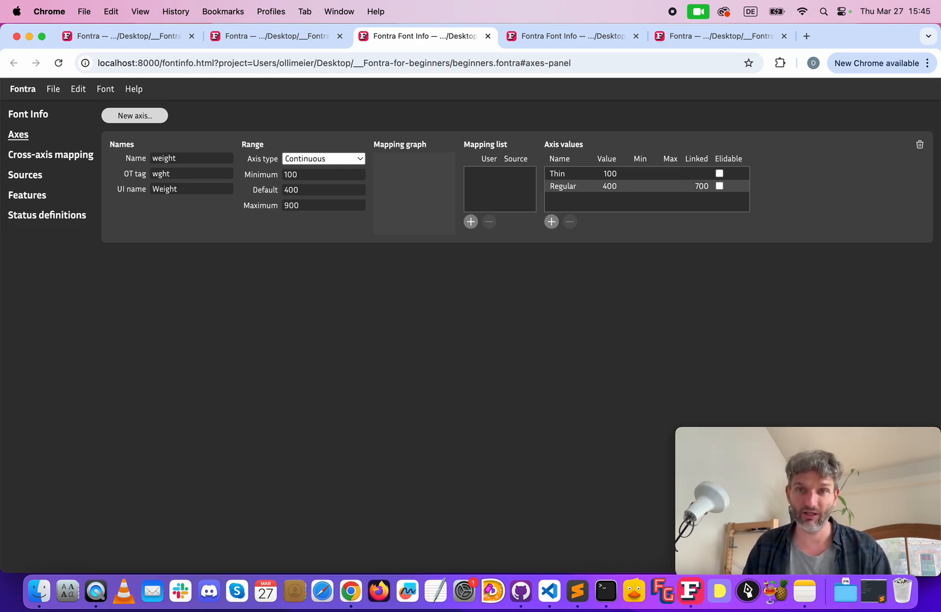
click(720, 186)
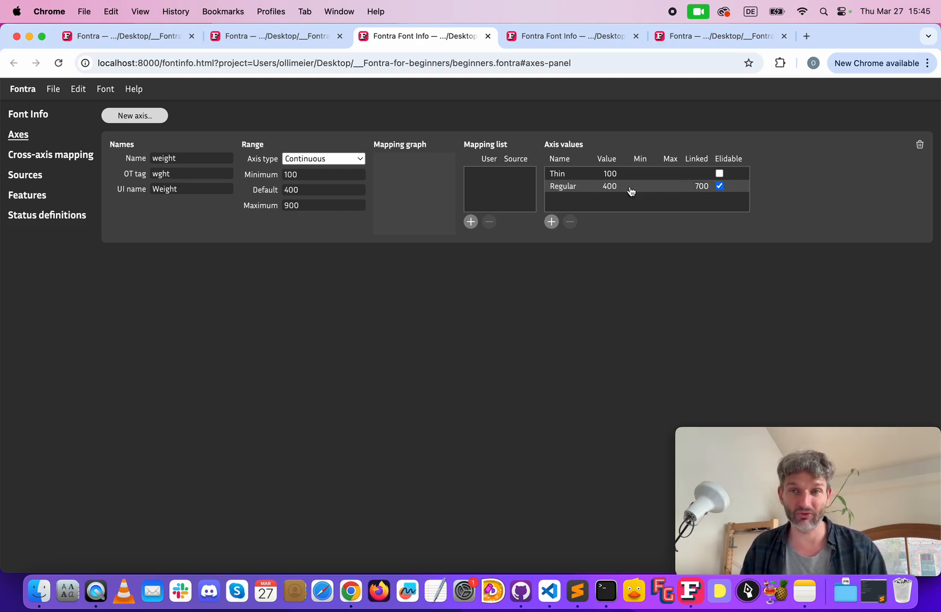
mouse_move(575, 195)
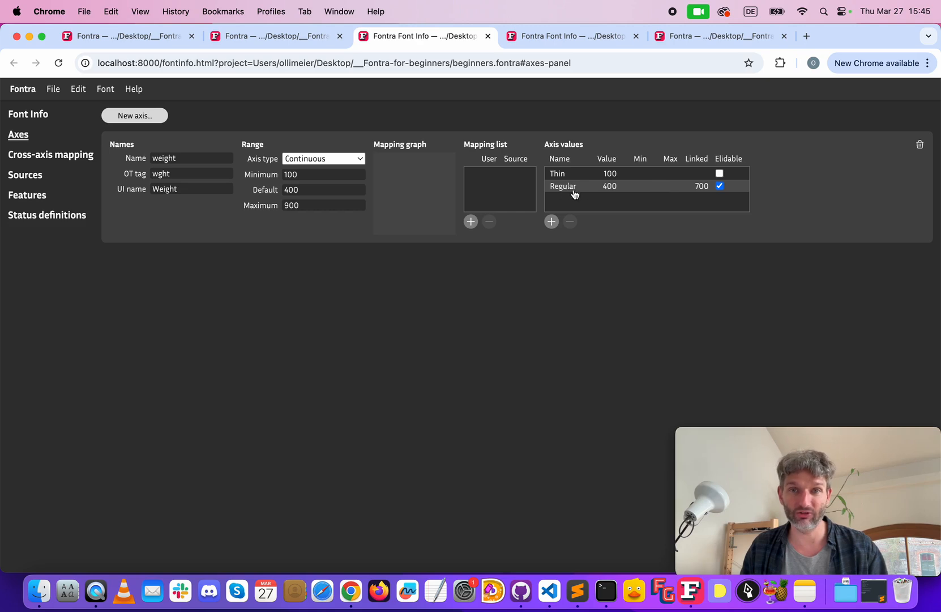
- Add named values Bold 700 and a Medium entry to the weight axis
click(552, 222)
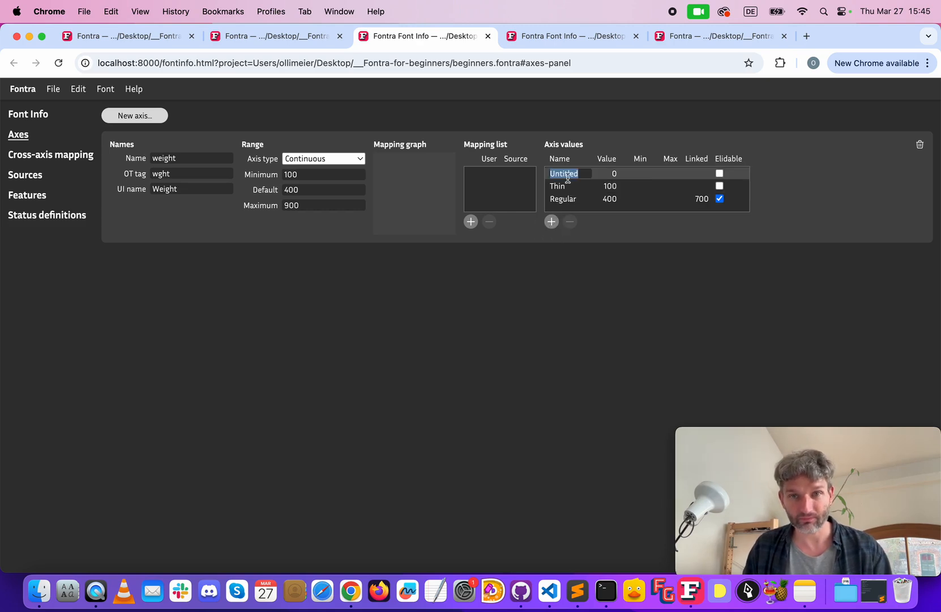
text(Bold)
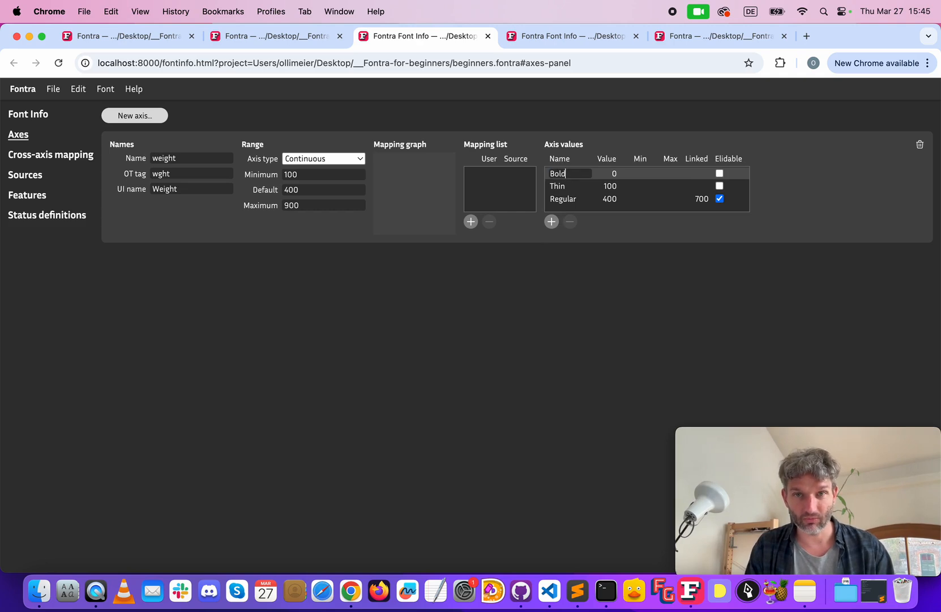
text(700)
text(Black)
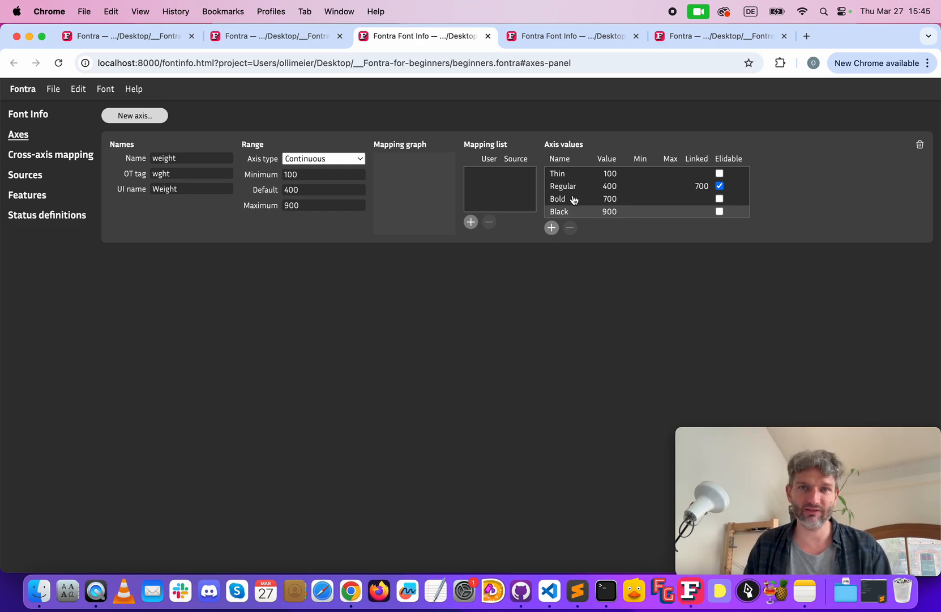
click(552, 227)
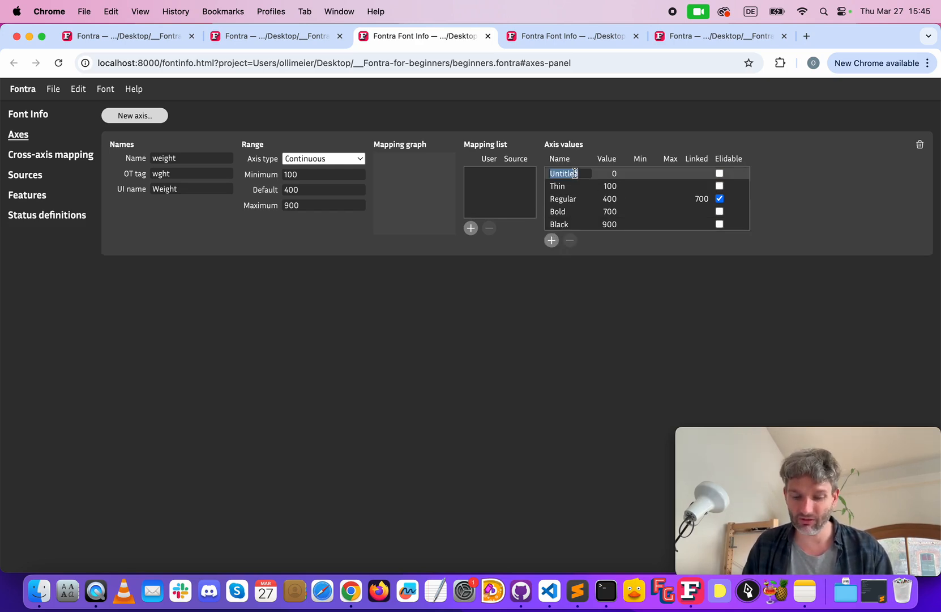
text(Medi)
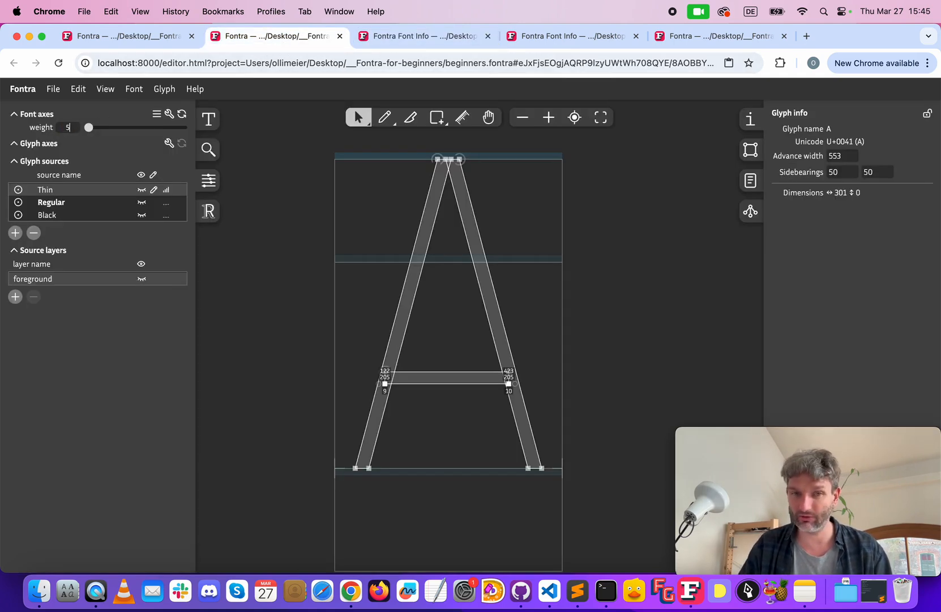
- Preview the interpolated A at weights 500, 700 and 750
drag(89, 126, 135, 127)
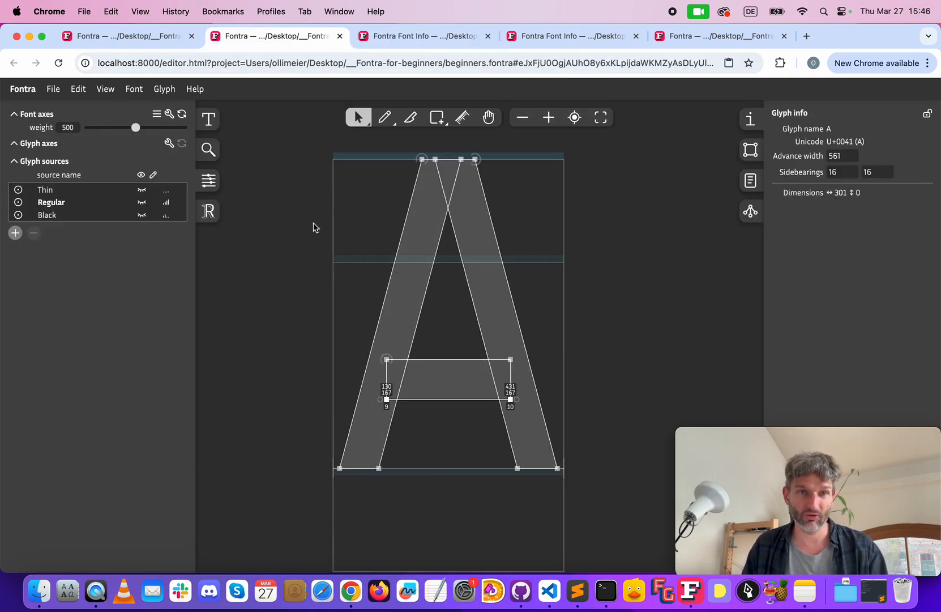
triple_click(67, 127)
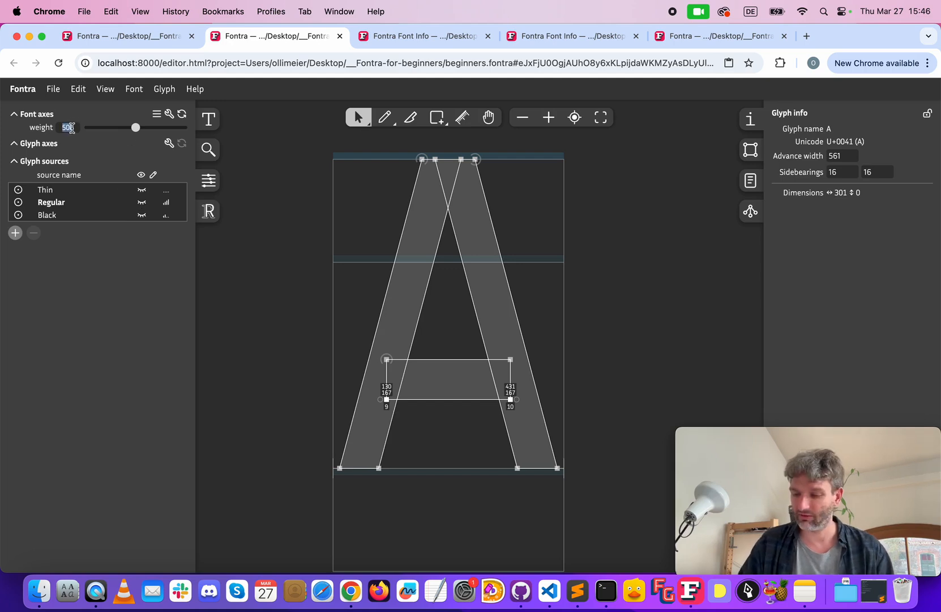
drag(136, 126, 160, 127)
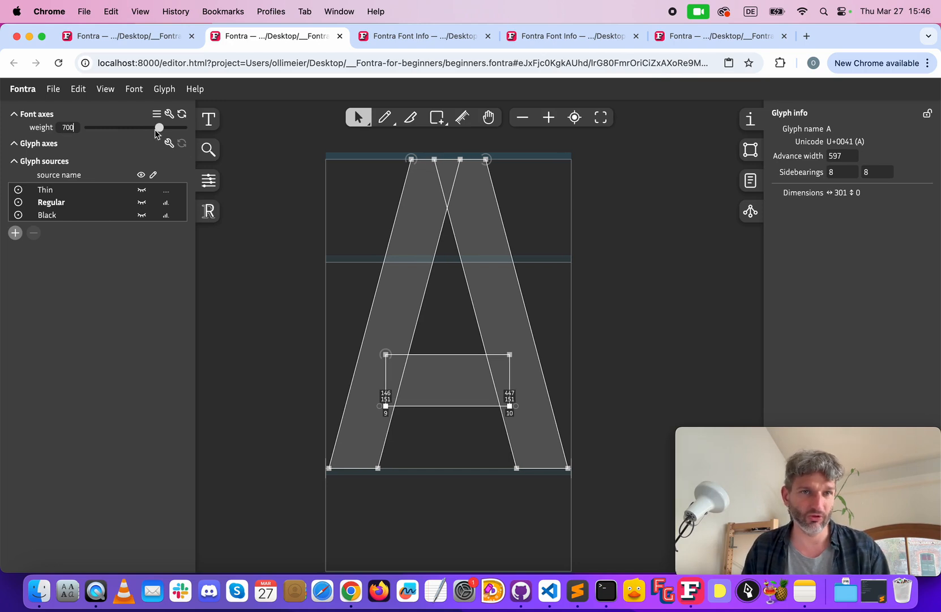
drag(159, 127, 168, 127)
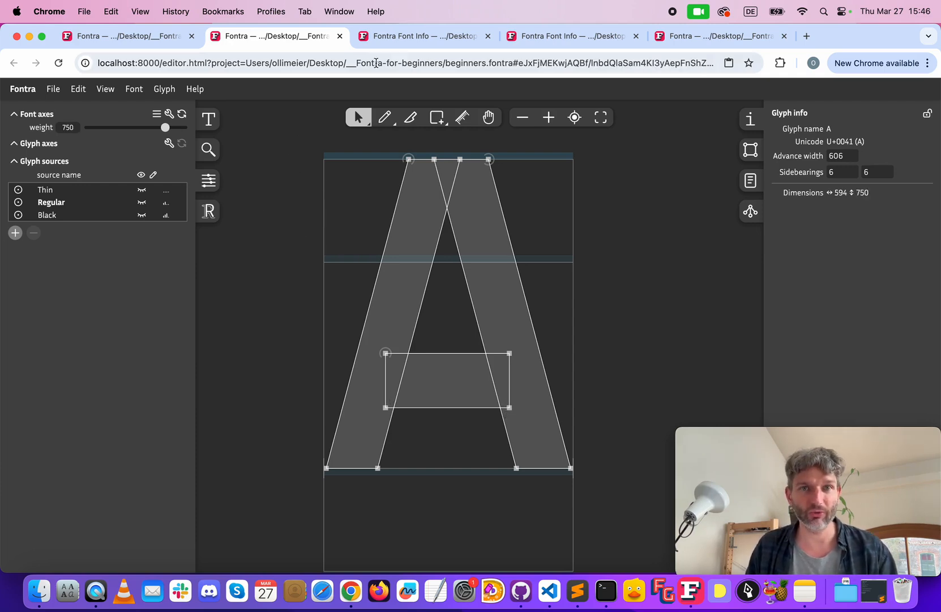
click(134, 88)
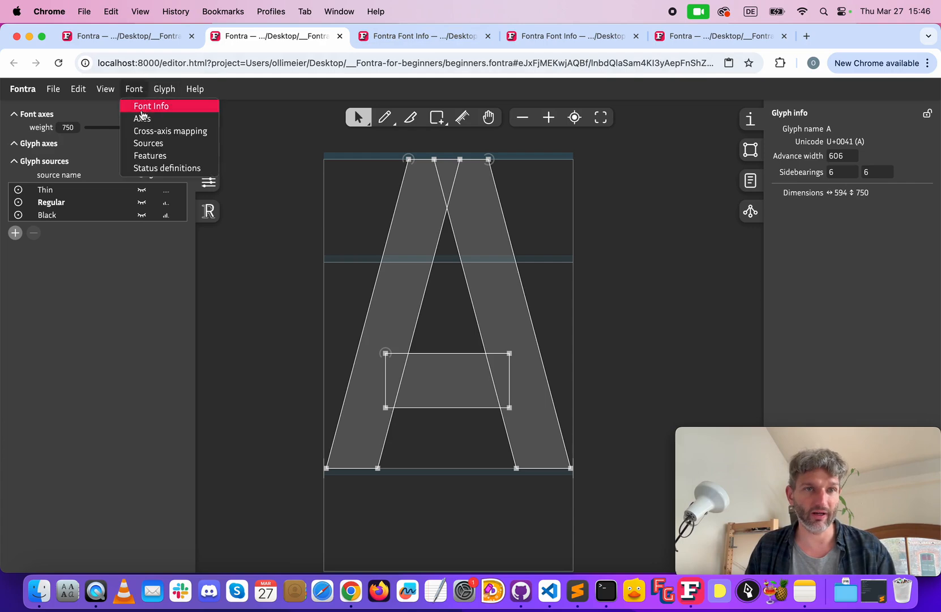
- Add weight axis mapping points for 100, 400 and 900 in the axes settings
click(152, 105)
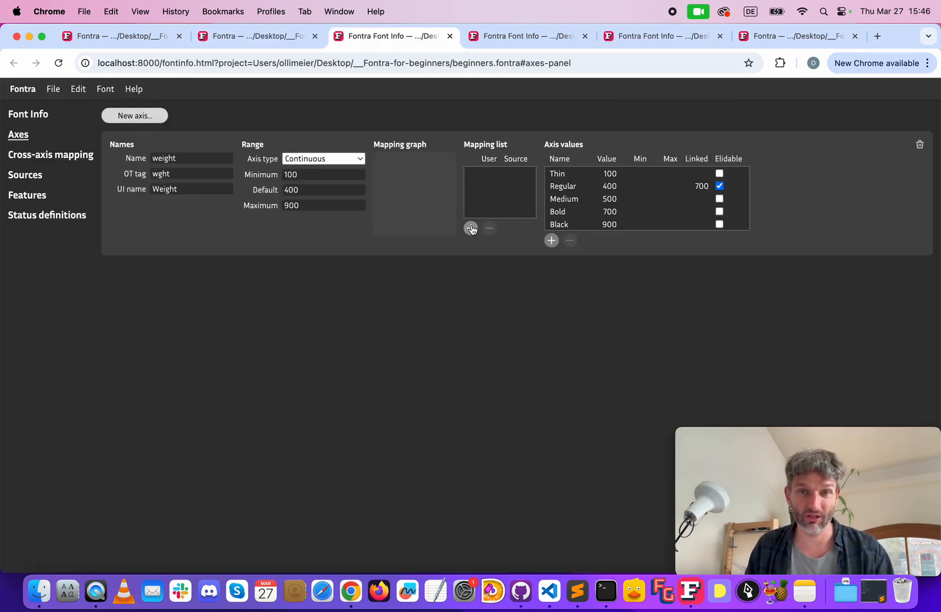
click(473, 228)
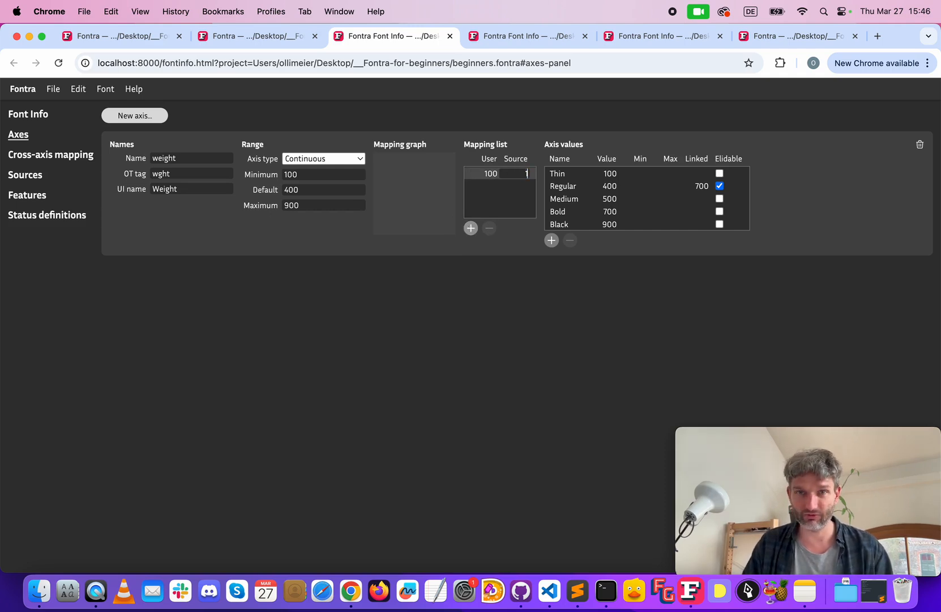
click(471, 228)
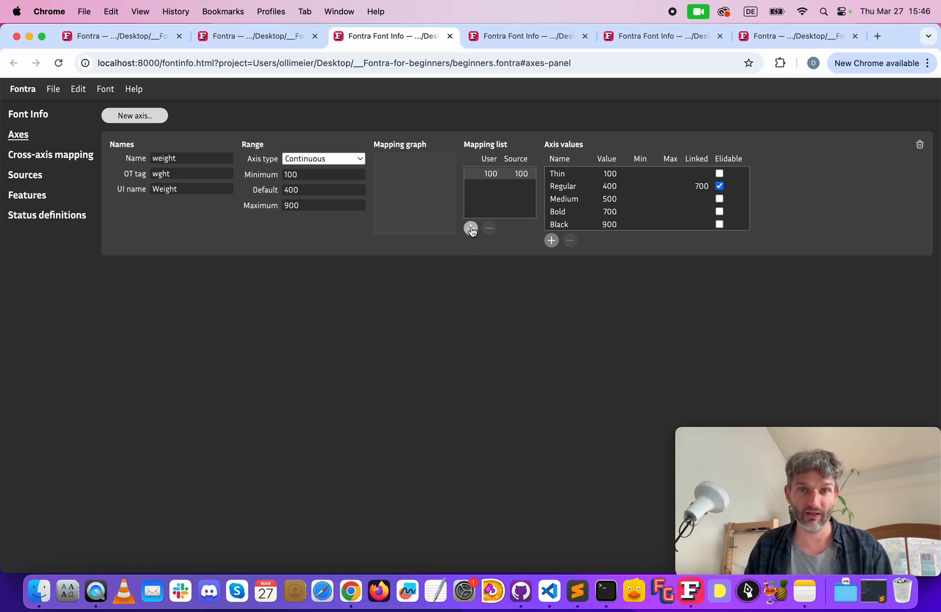
click(471, 228)
text(7)
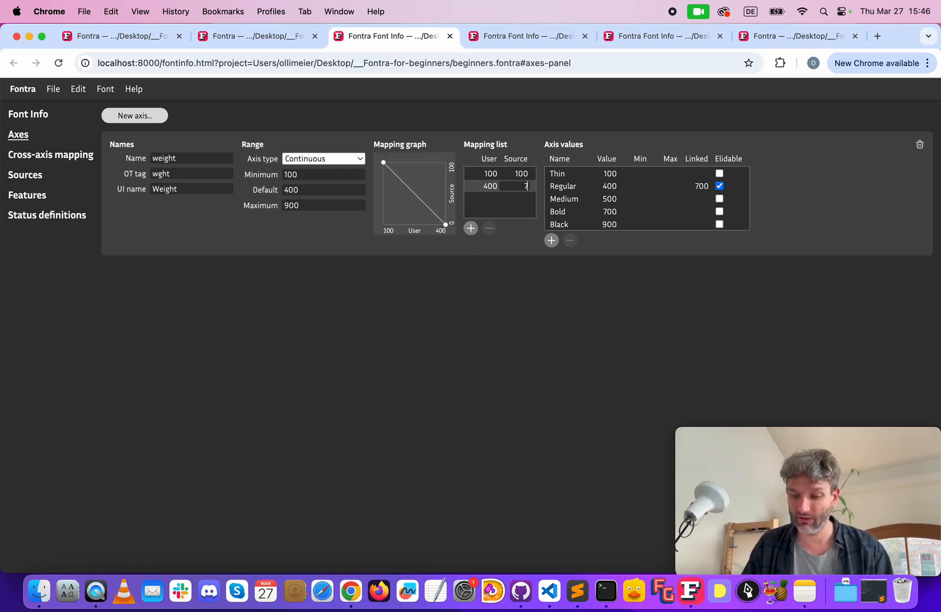
text(400)
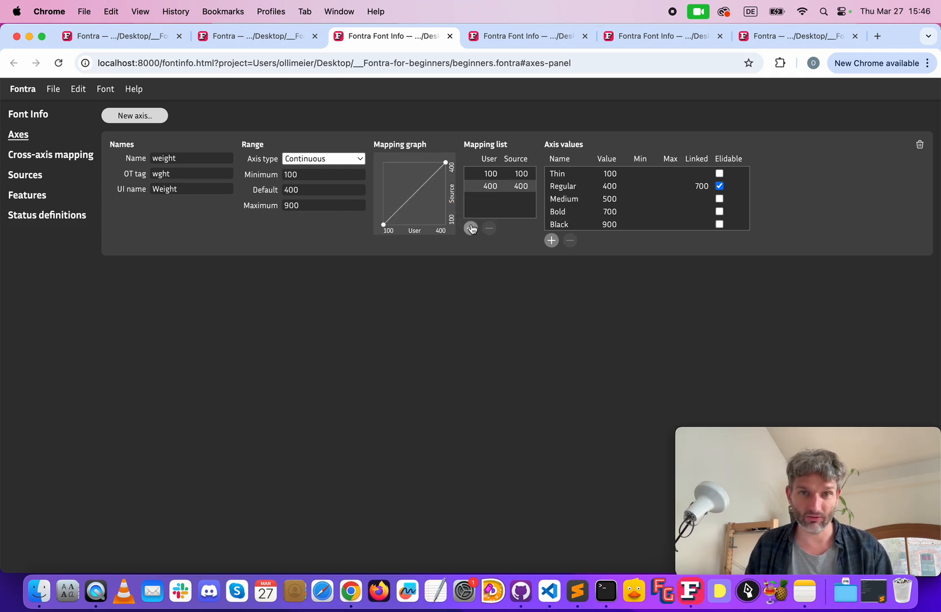
click(471, 228)
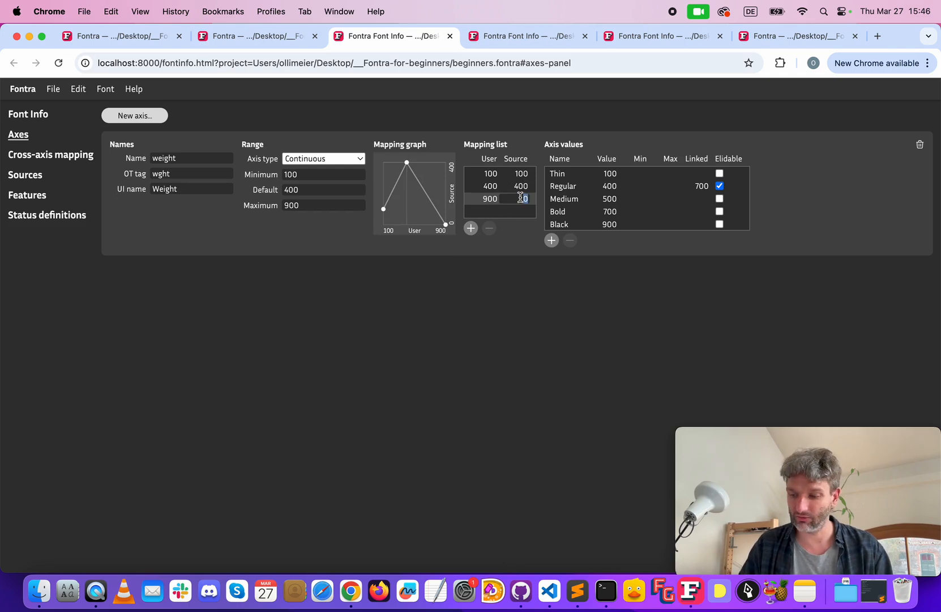
text(900)
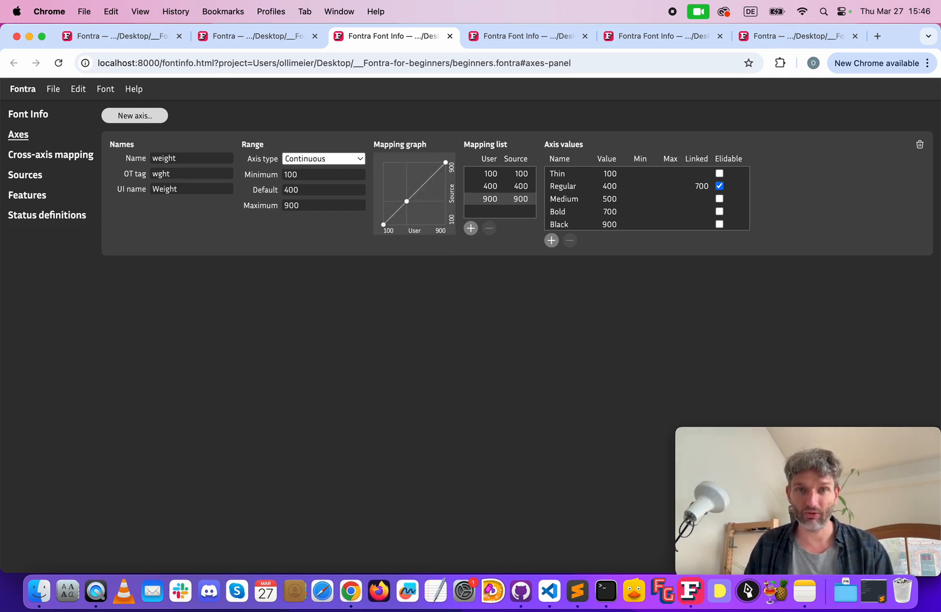
- Add a mapping point sending user weight 700 to source value 750
click(471, 228)
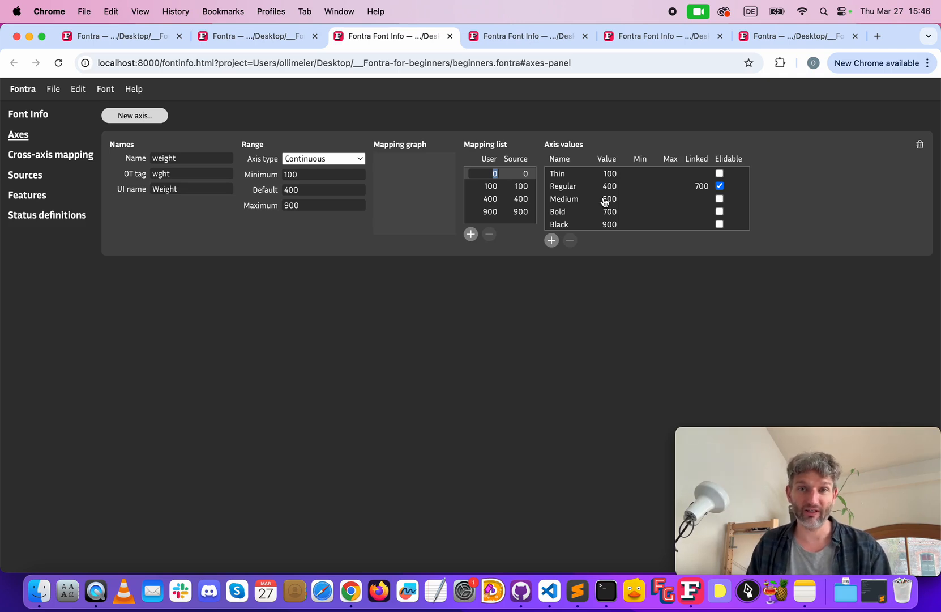
mouse_move(572, 216)
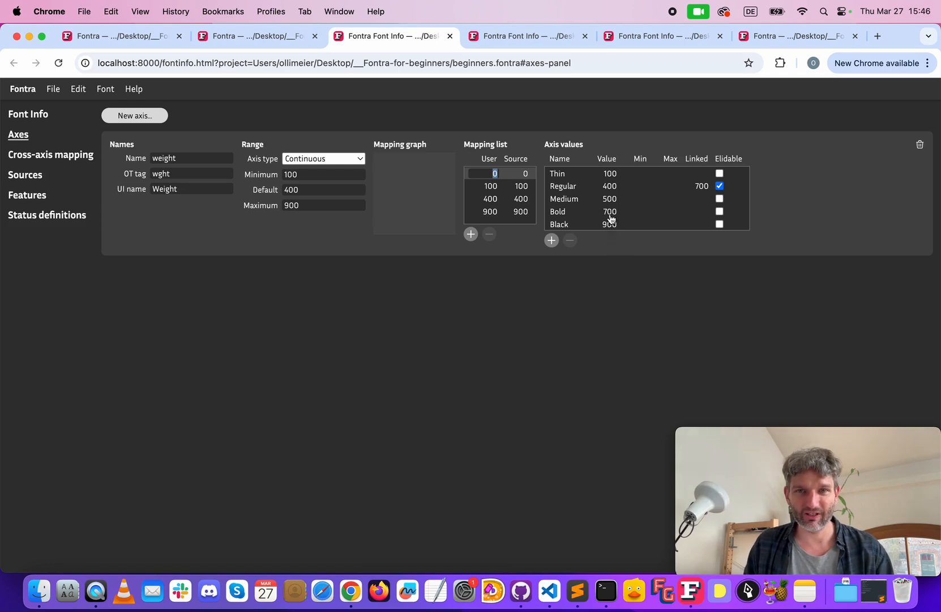
click(520, 173)
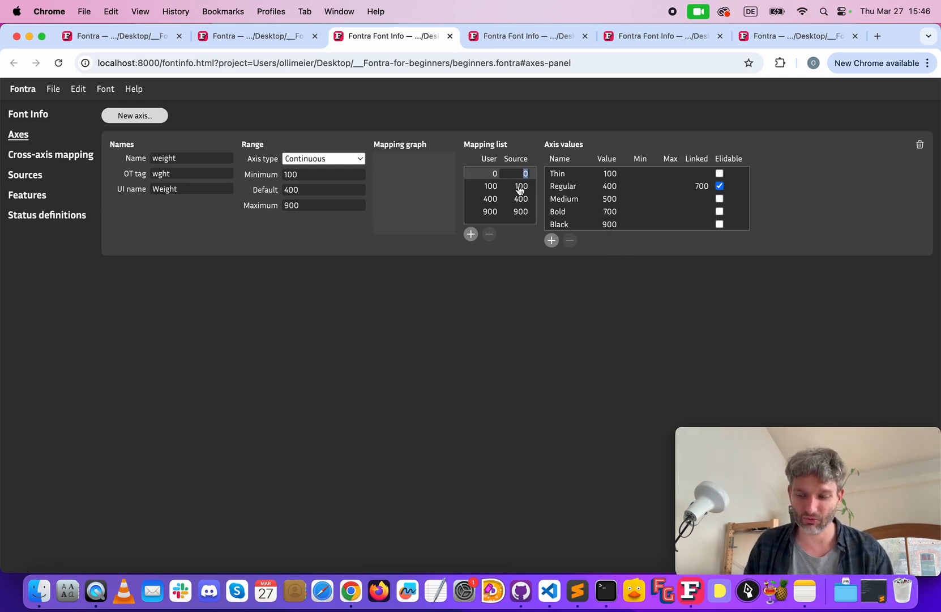
text(750)
click(489, 173)
text(700)
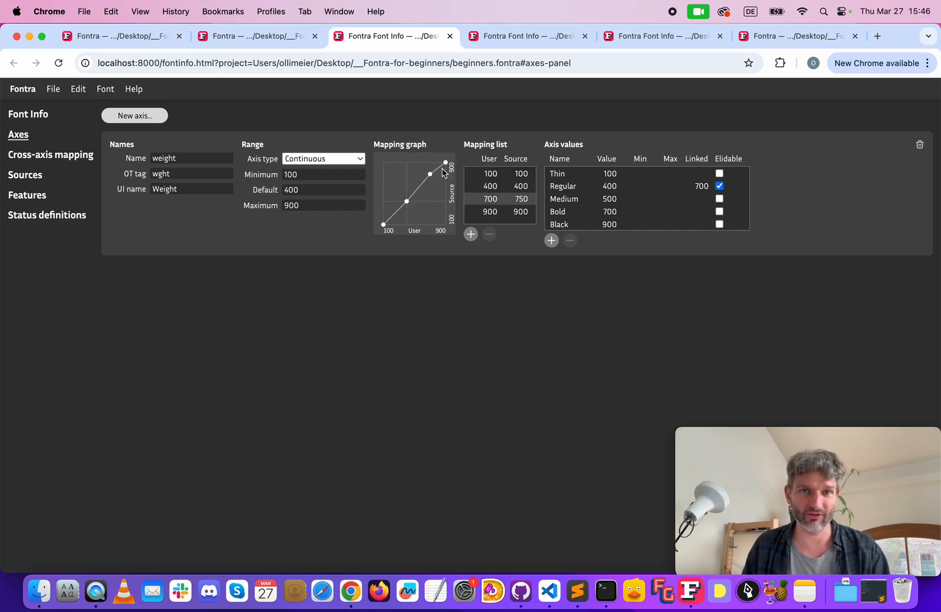
mouse_move(425, 187)
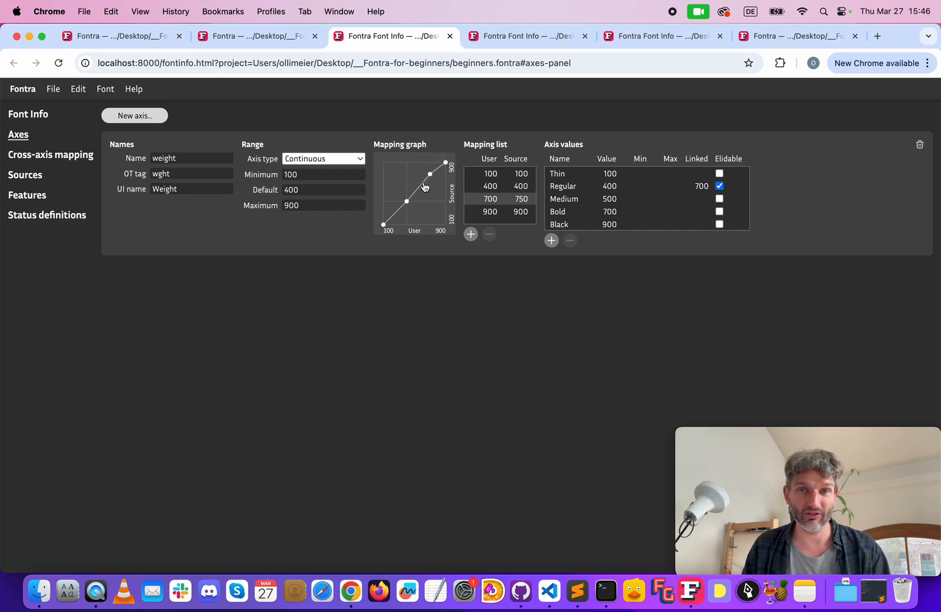
mouse_move(513, 206)
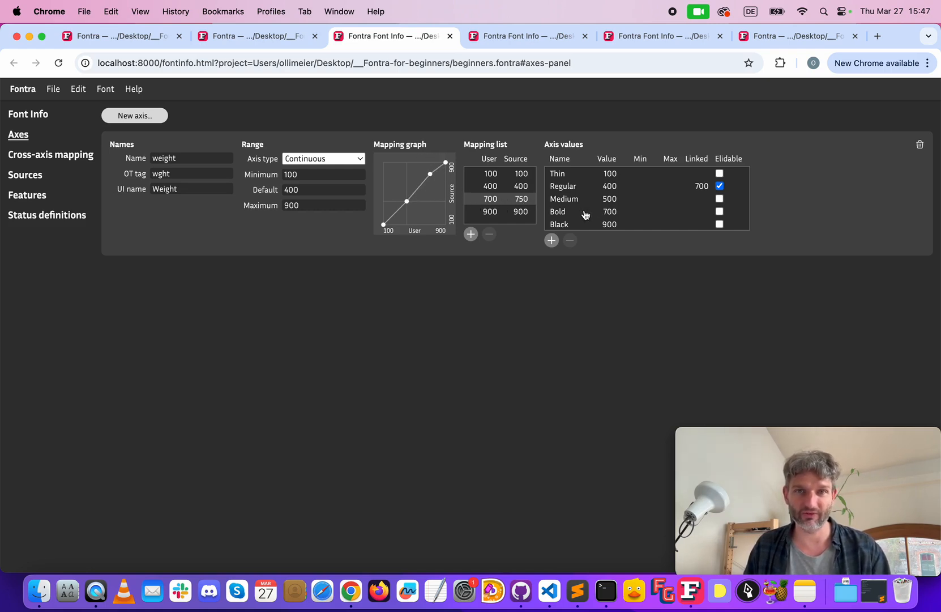
mouse_move(23, 73)
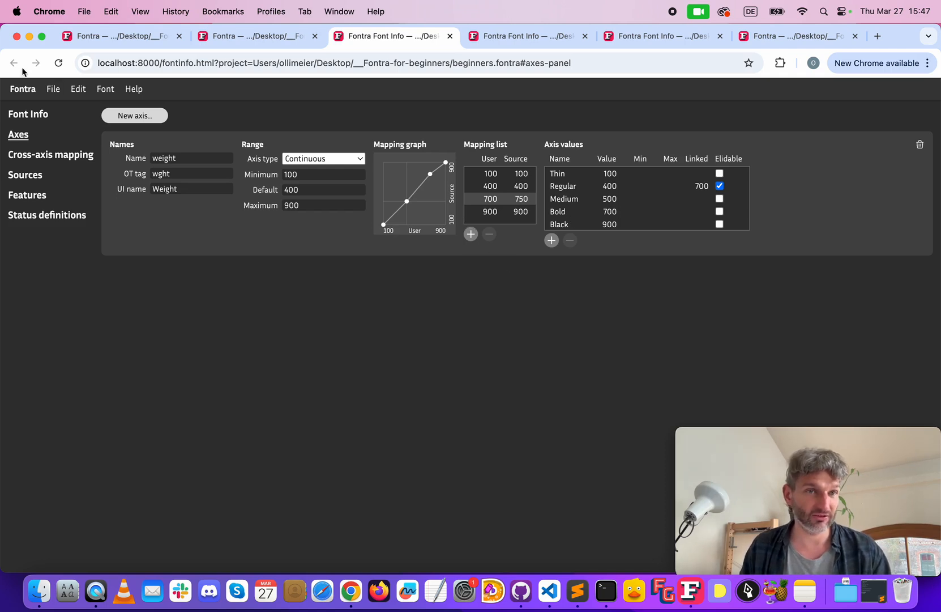
- Export the font as OpenType (*.otf), proposed as beginners.otf
click(70, 105)
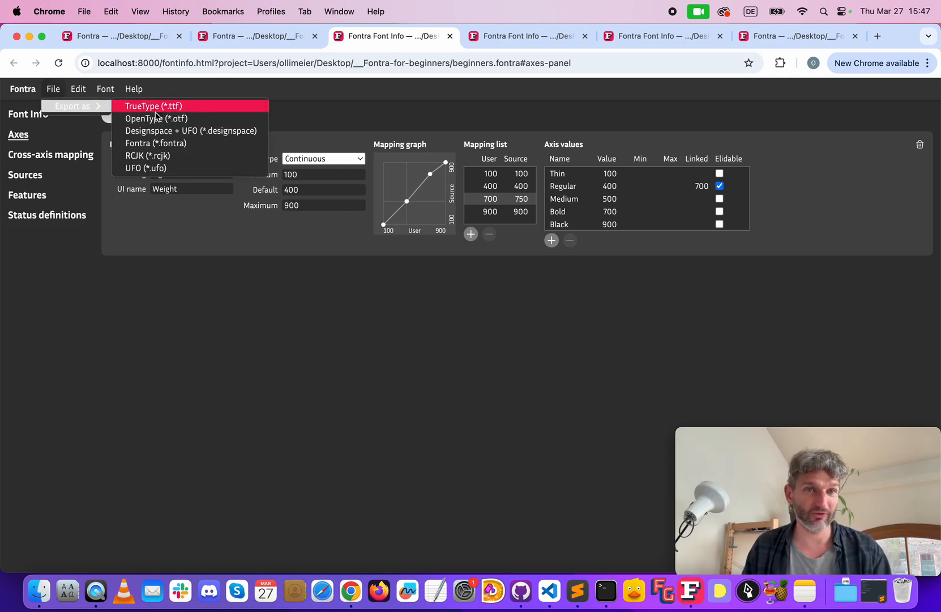
click(157, 118)
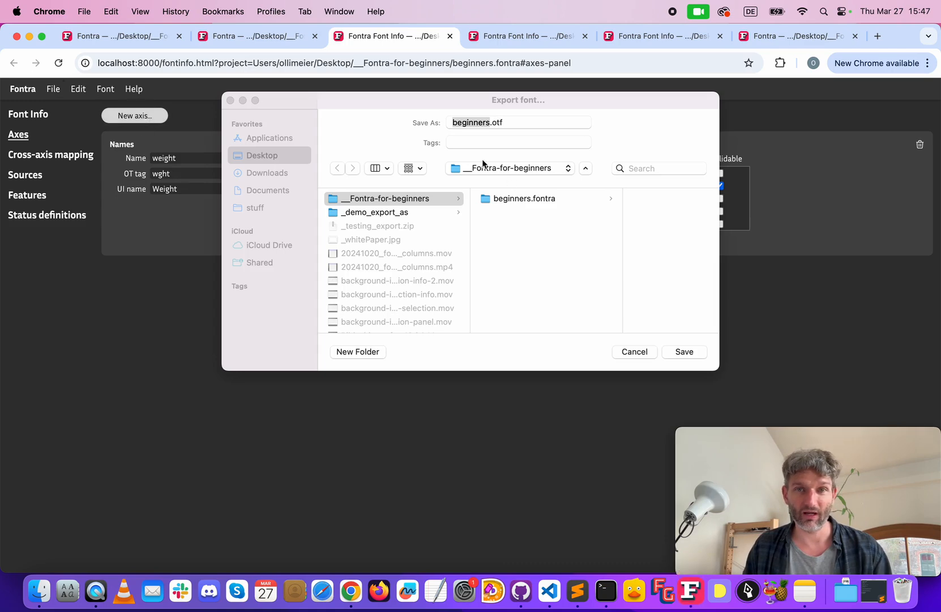
mouse_move(588, 313)
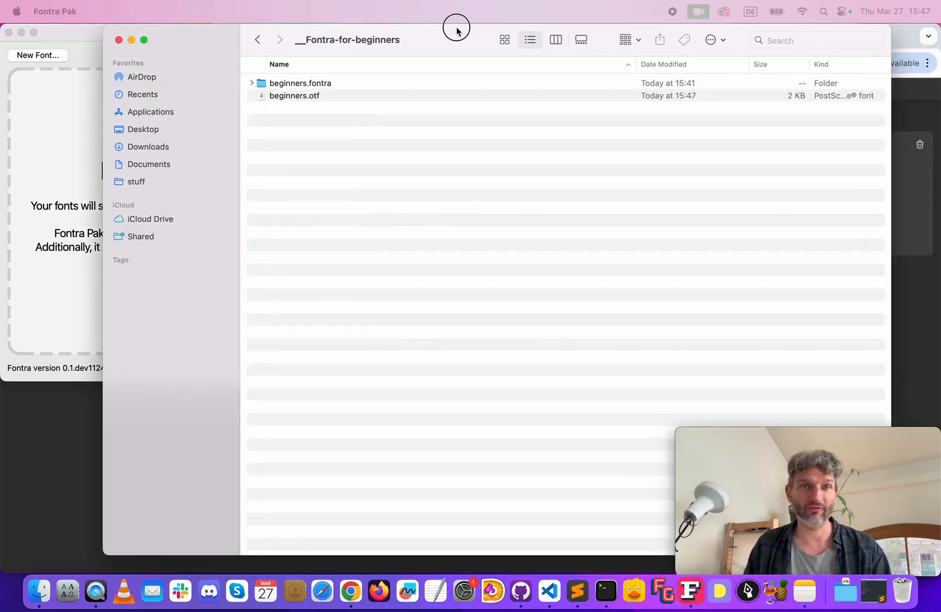
- Select and open the exported beginners.otf file in Finder
click(295, 95)
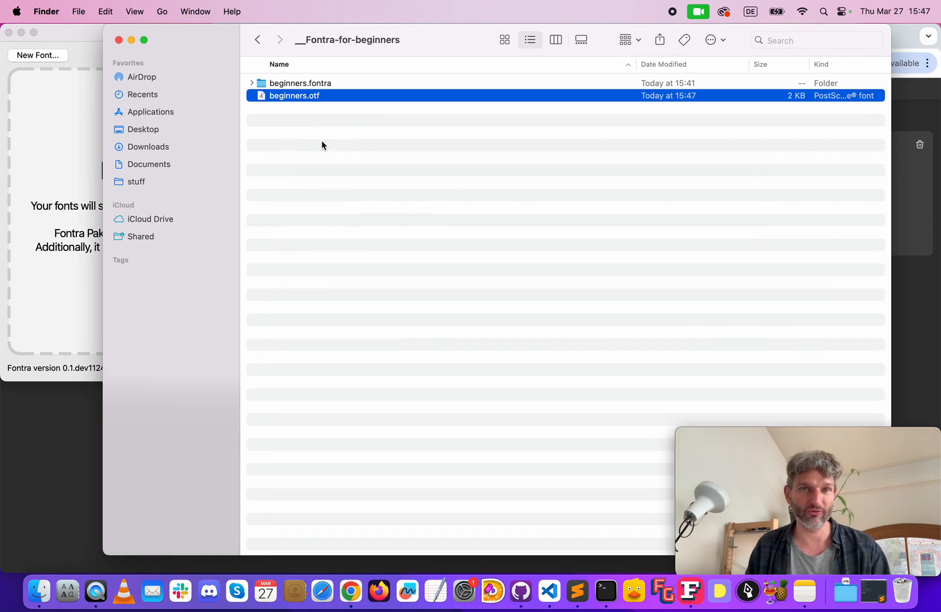
mouse_move(62, 568)
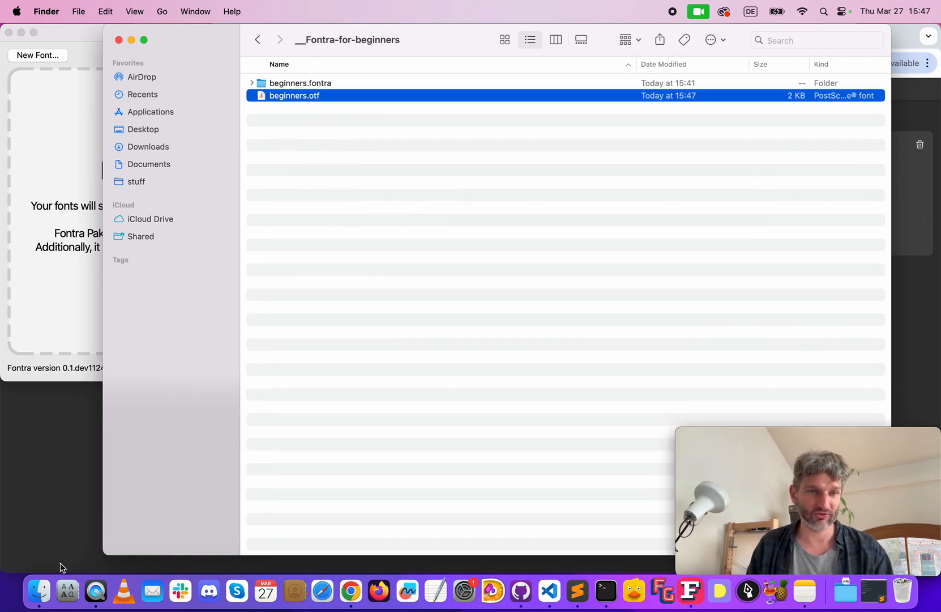
click(423, 205)
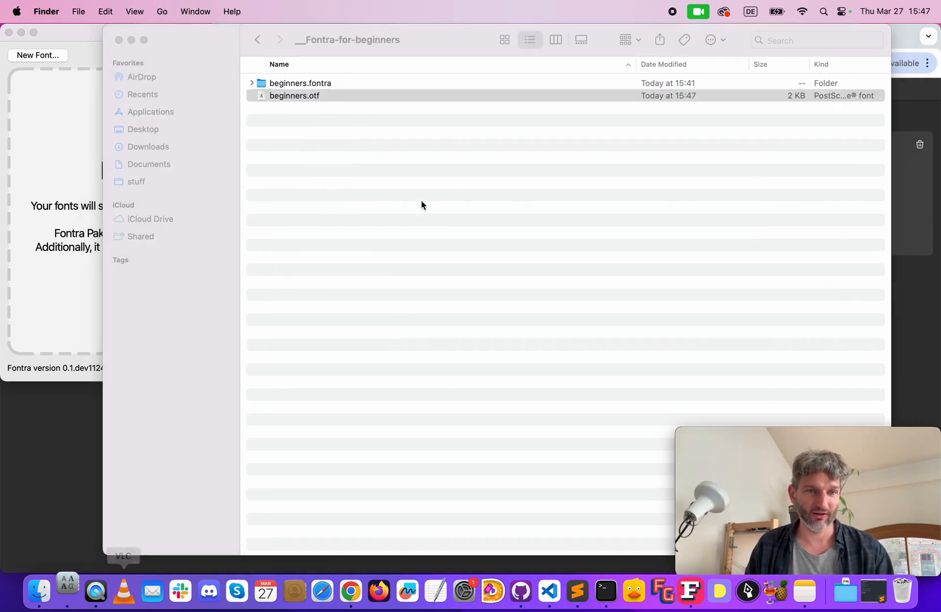
double_click(294, 95)
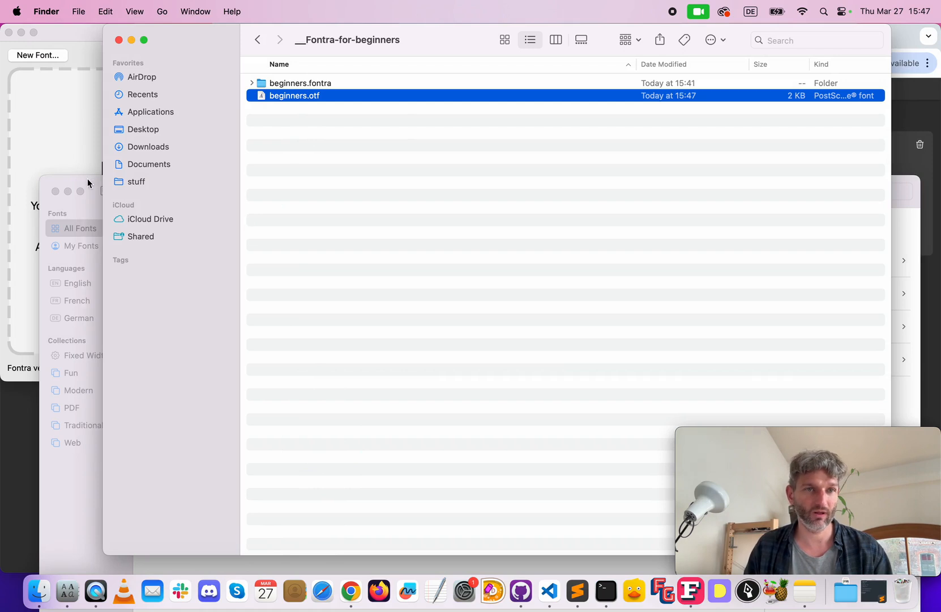
- Install the Beginners font in Font Book, replacing the previously installed version
double_click(295, 95)
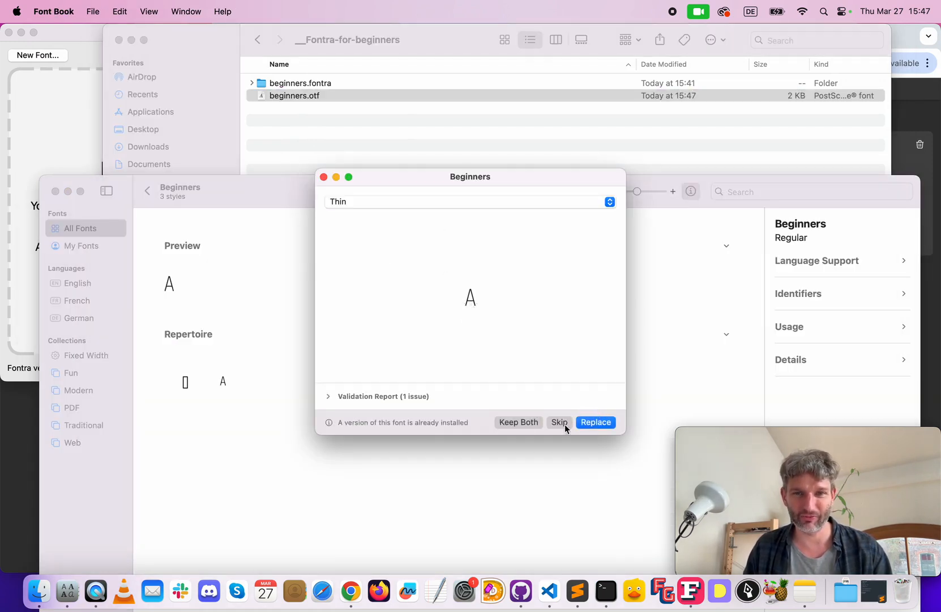
click(594, 422)
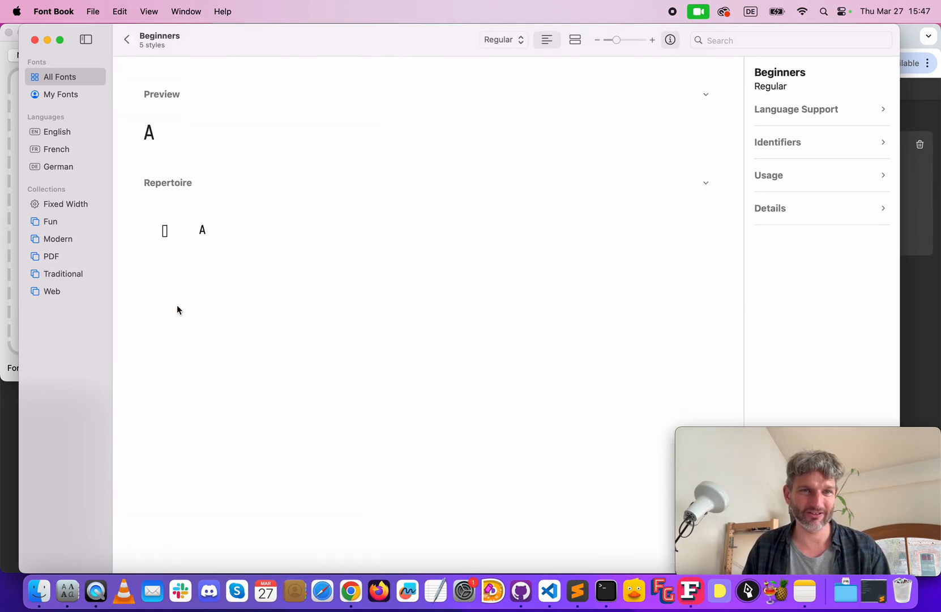
- Check the installed Beginners family's styles, Thin through Black, then return to the browser
click(500, 39)
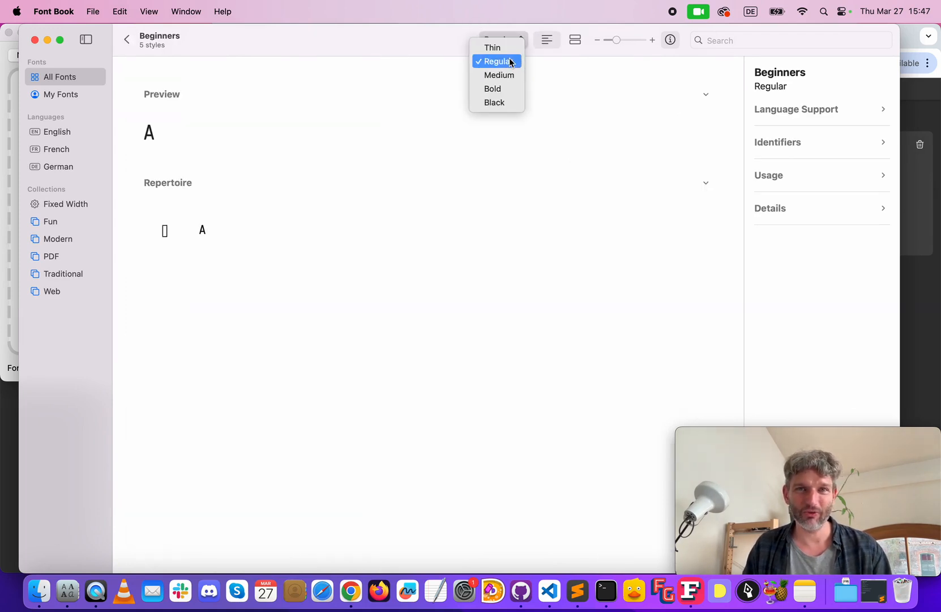
mouse_move(495, 102)
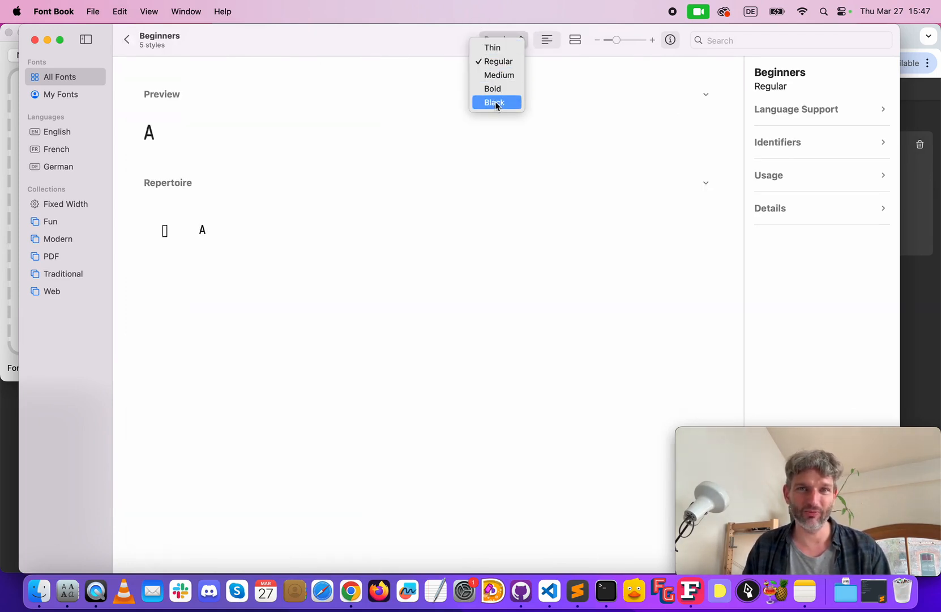
click(493, 48)
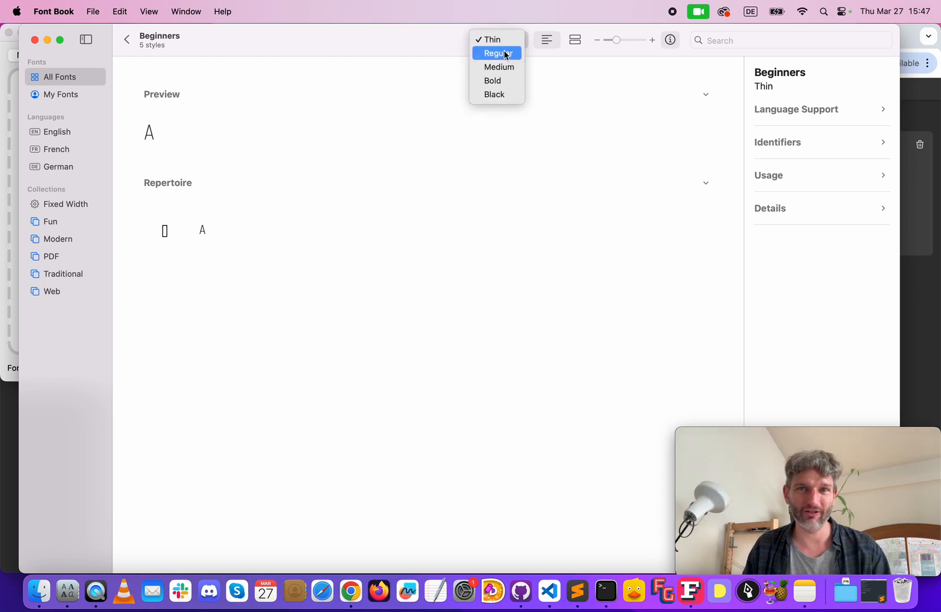
click(499, 67)
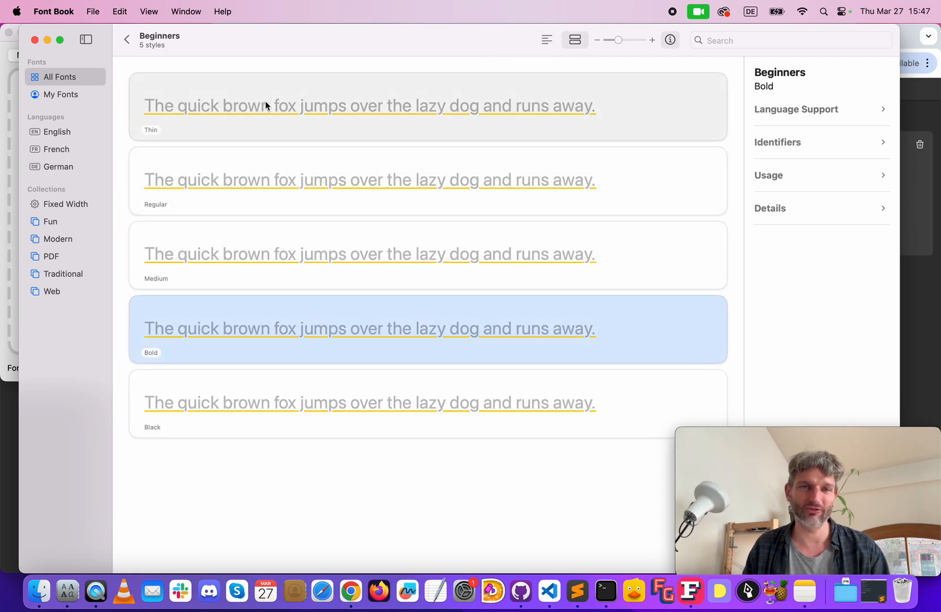
mouse_move(275, 230)
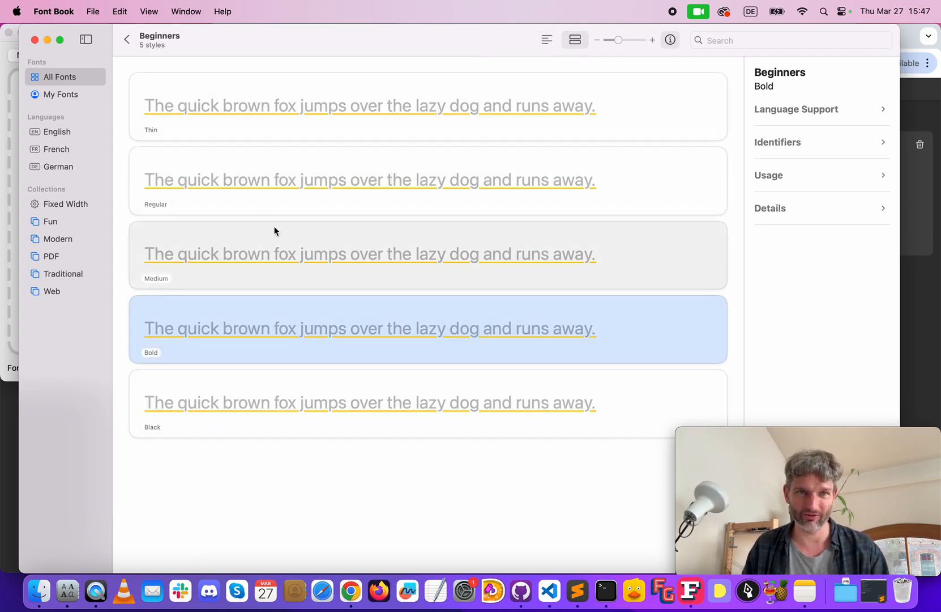
click(351, 591)
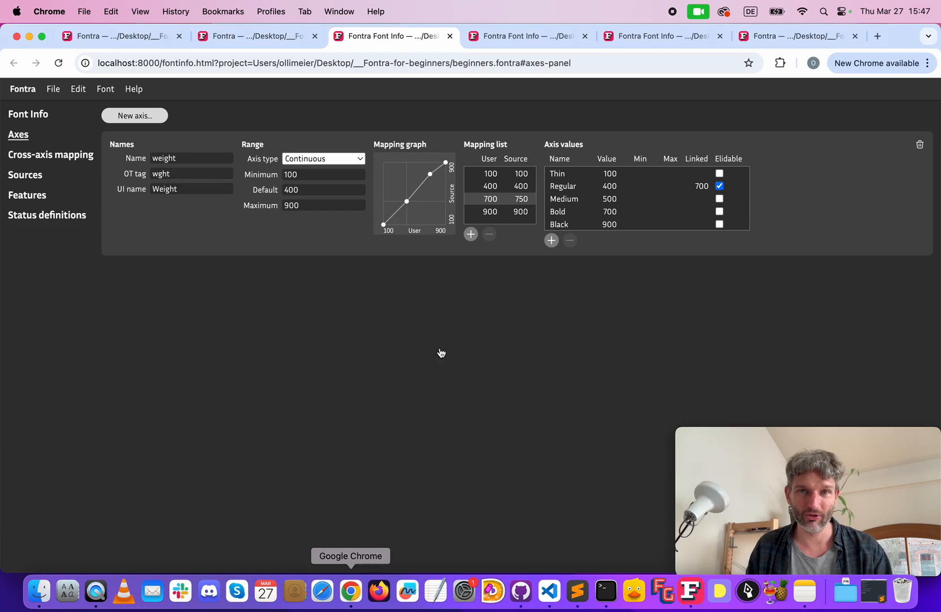
- Load the Beginners variable font into the Font Gauntlet tester
click(877, 36)
text(fontgauntlet.com)
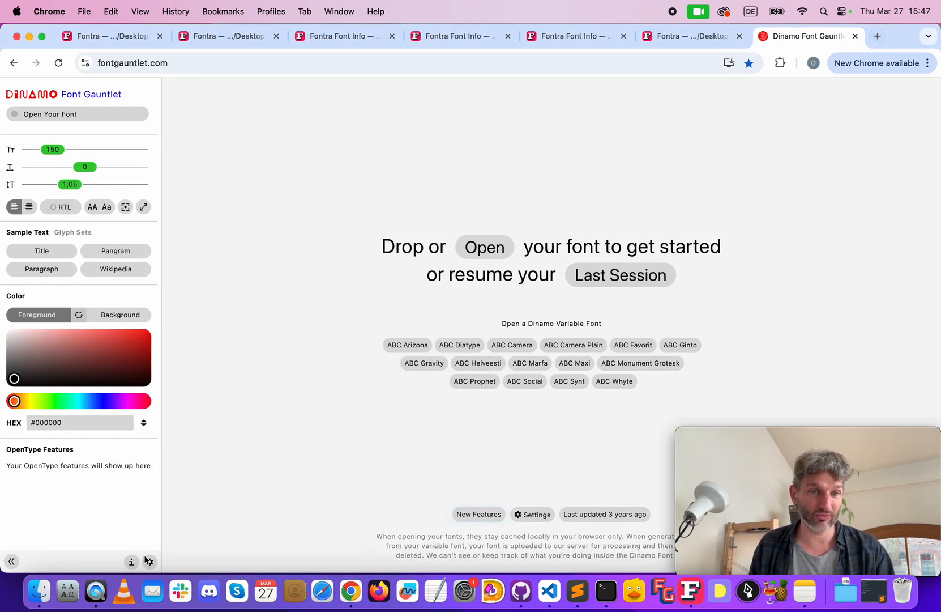
click(483, 247)
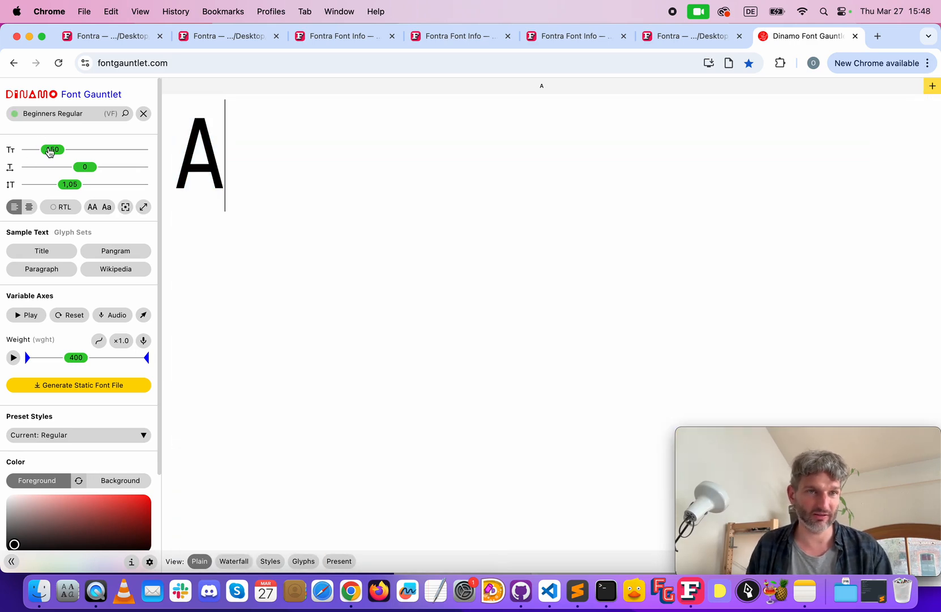
- Enlarge the sample A and show it at the Black preset weight (900)
drag(53, 148, 115, 148)
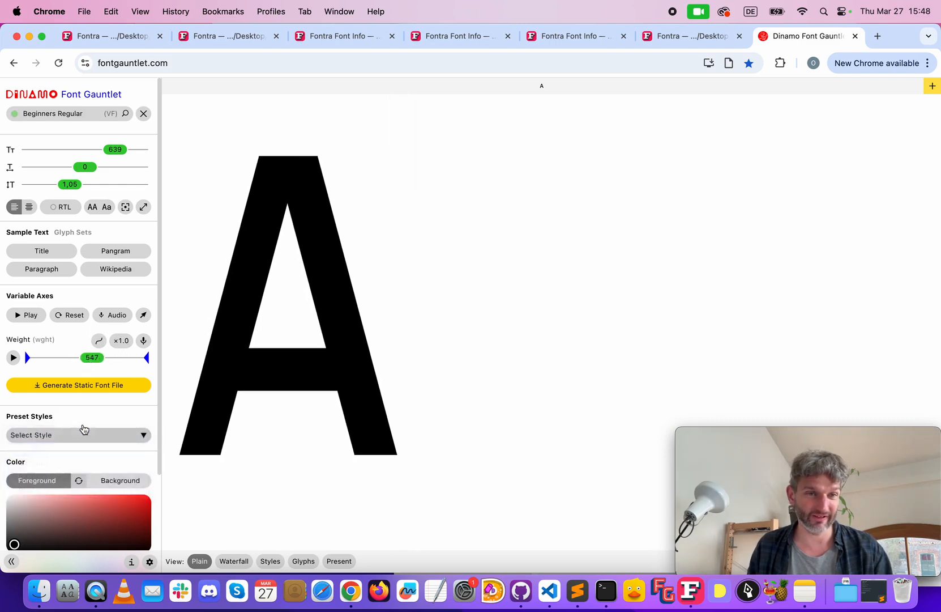
click(77, 435)
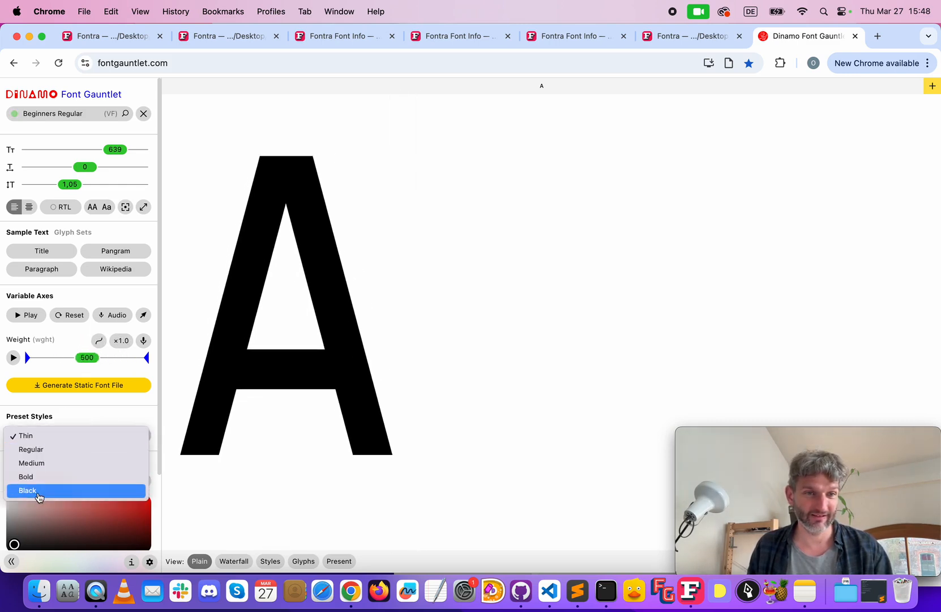
click(27, 490)
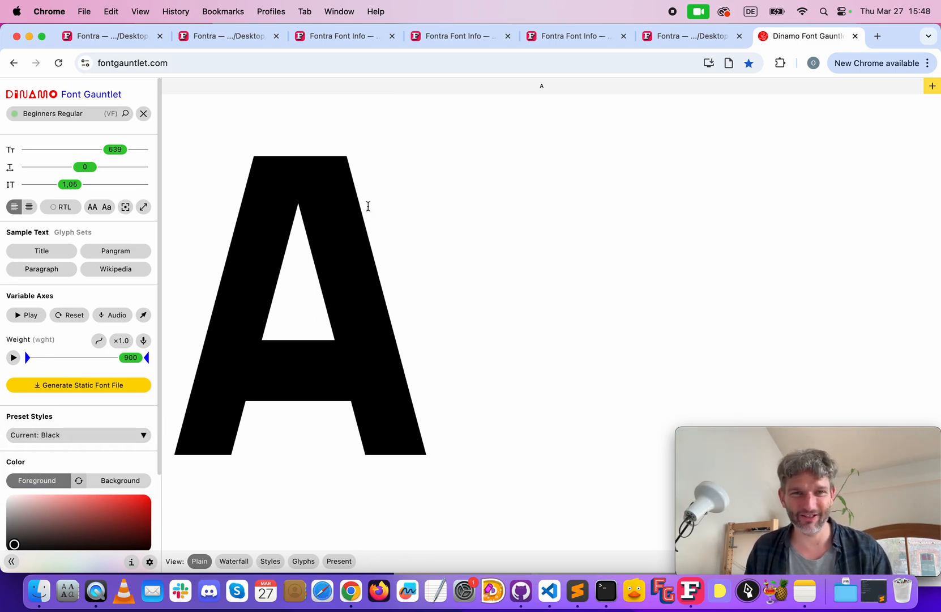